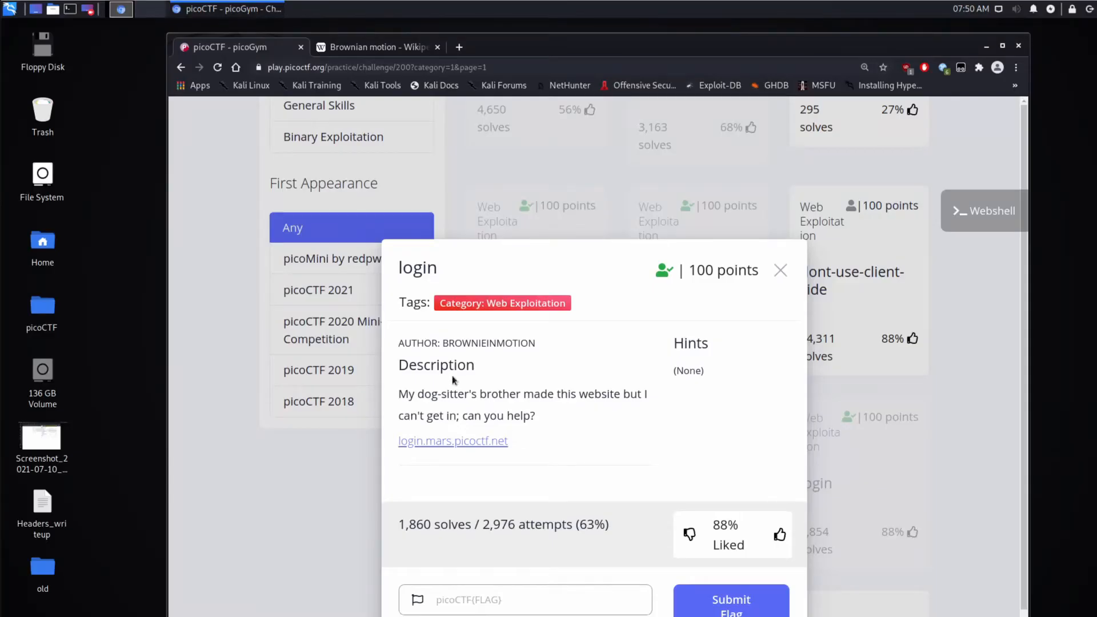
{"action": "mouse_move", "coordinate": [479, 372]}
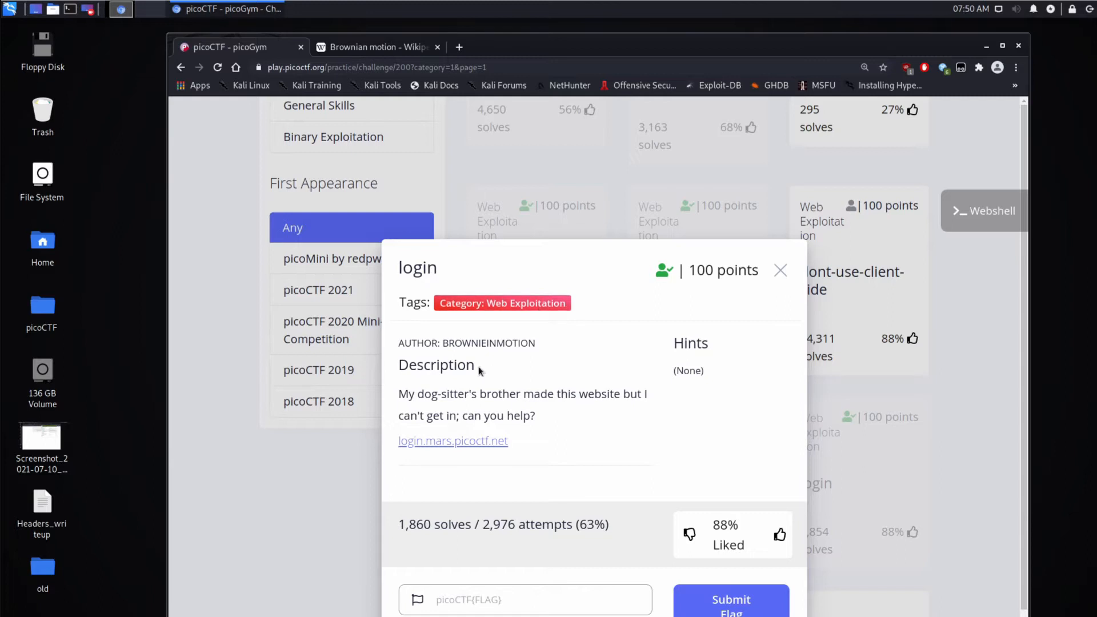
{"action": "mouse_move", "coordinate": [490, 392]}
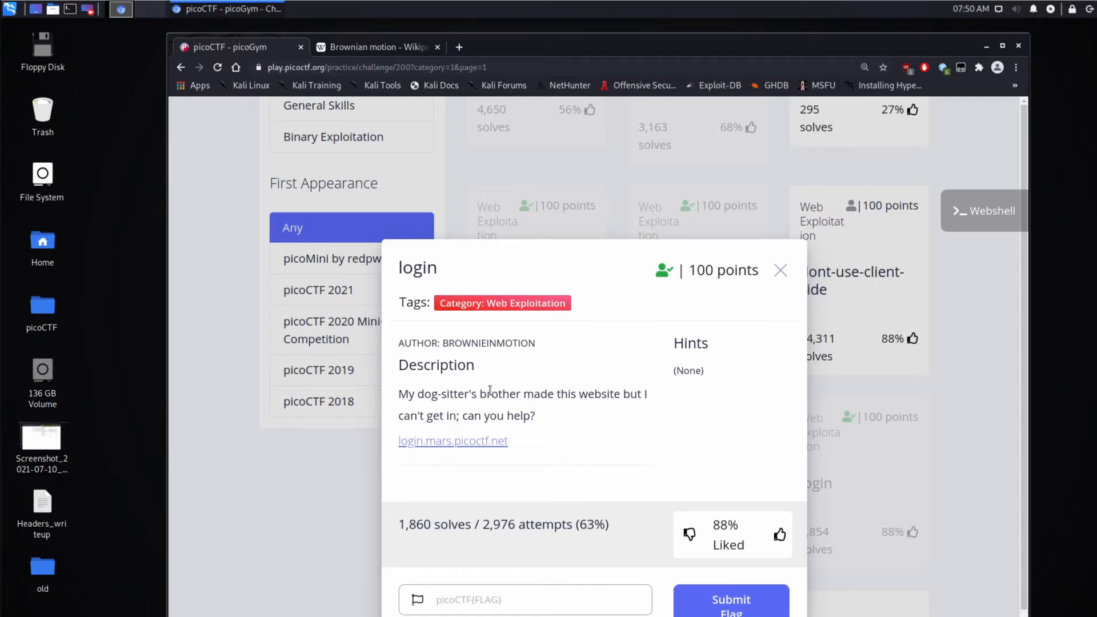
{"action": "mouse_move", "coordinate": [613, 402]}
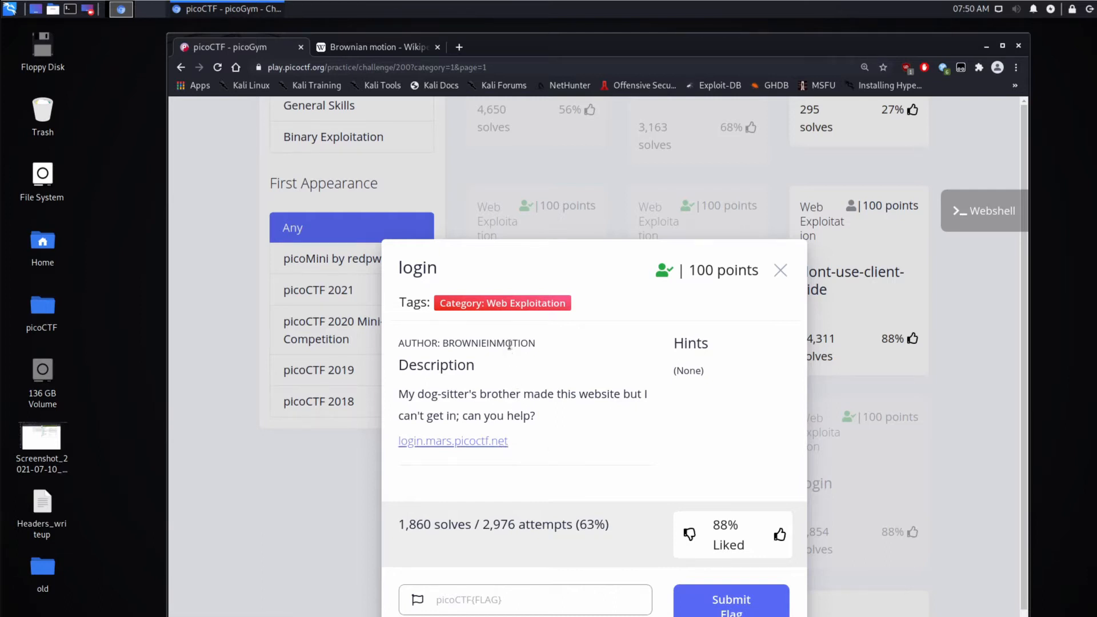
Step: Open the challenge's login.mars.picoctf.net site in the second browser tab
{"action": "double_click", "coordinate": [489, 343]}
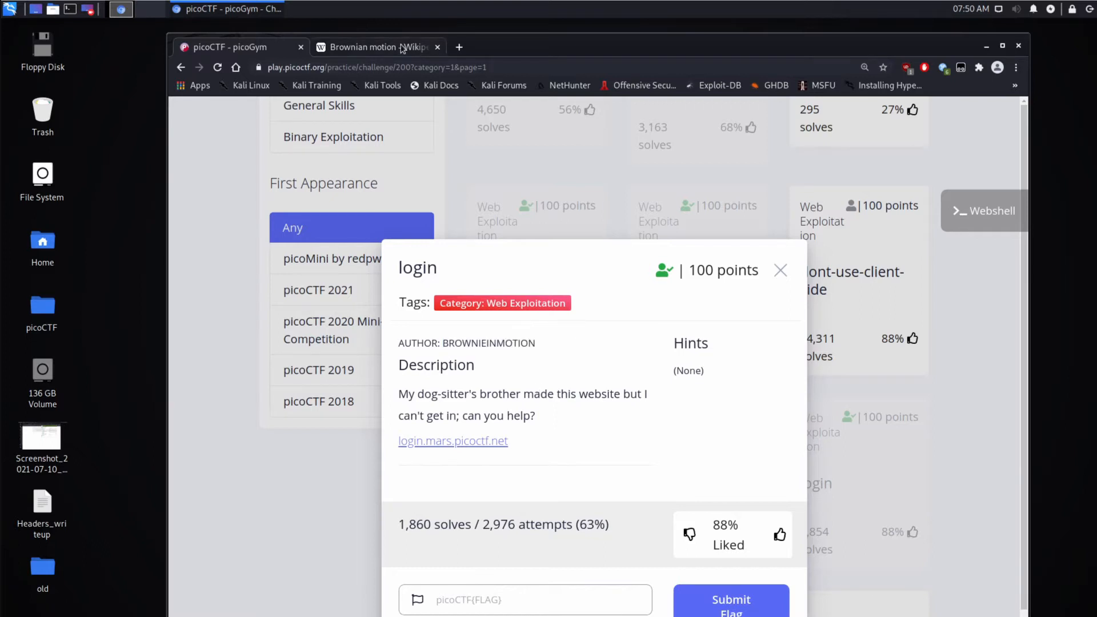
{"action": "left_click", "coordinate": [383, 47]}
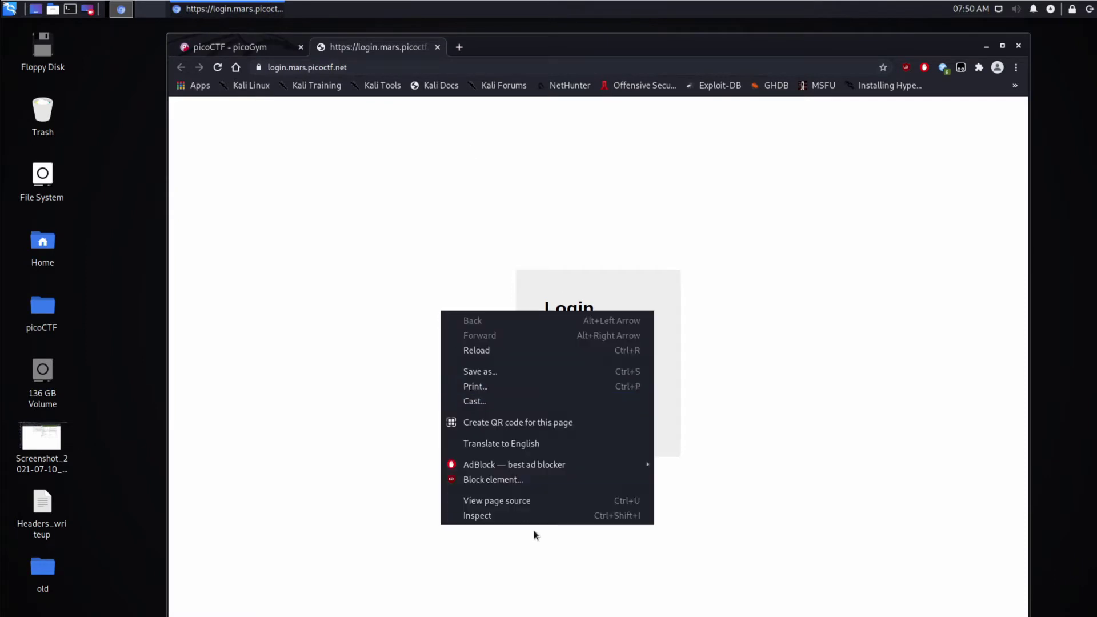
Step: Inspect the login page, expand the html node recursively to reveal the form, and go to Sources
{"action": "left_click", "coordinate": [477, 515]}
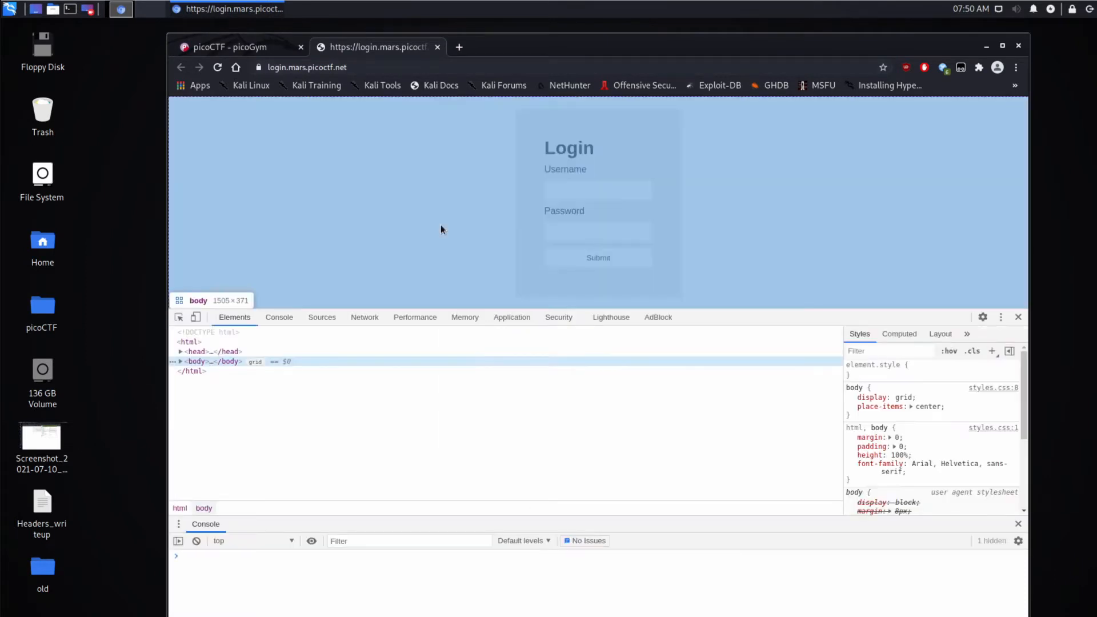
{"action": "right_click", "coordinate": [189, 341]}
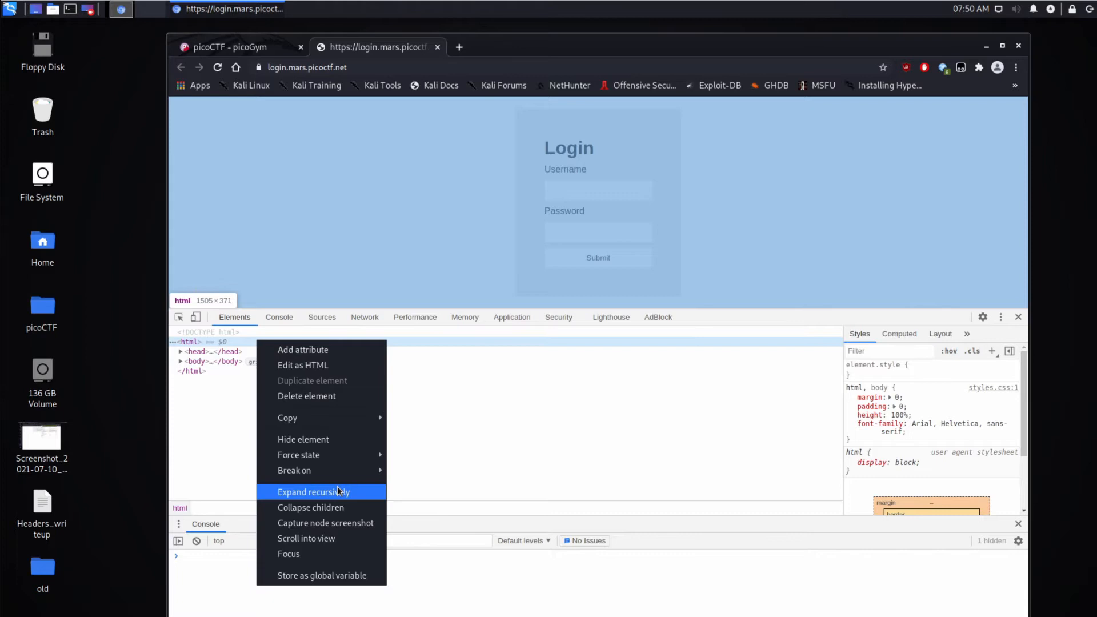
{"action": "left_click", "coordinate": [313, 492]}
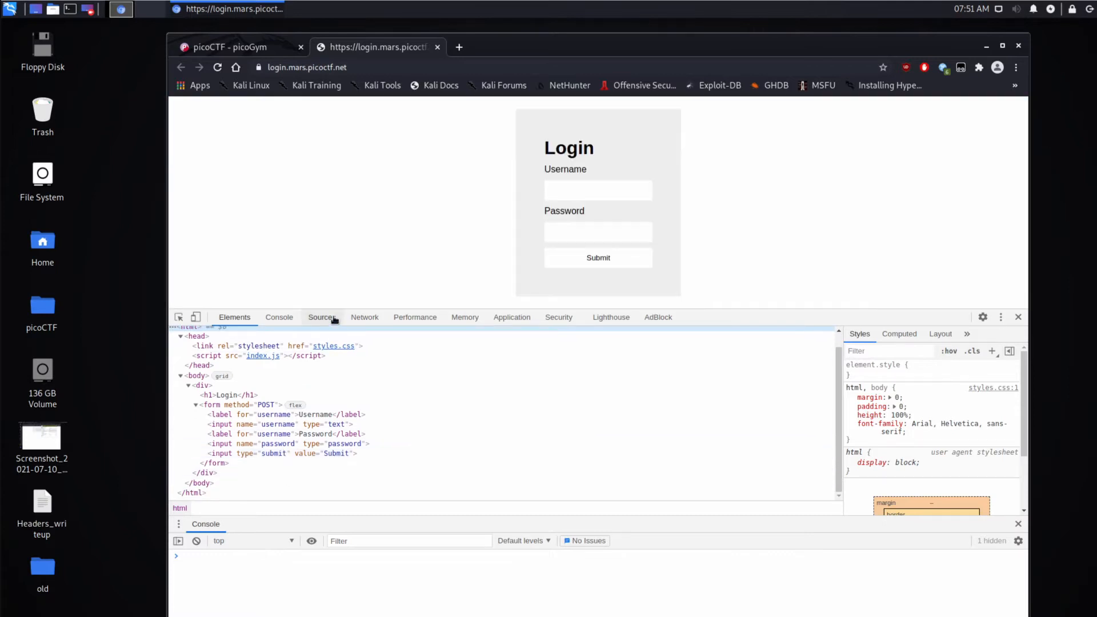
{"action": "left_click", "coordinate": [322, 317]}
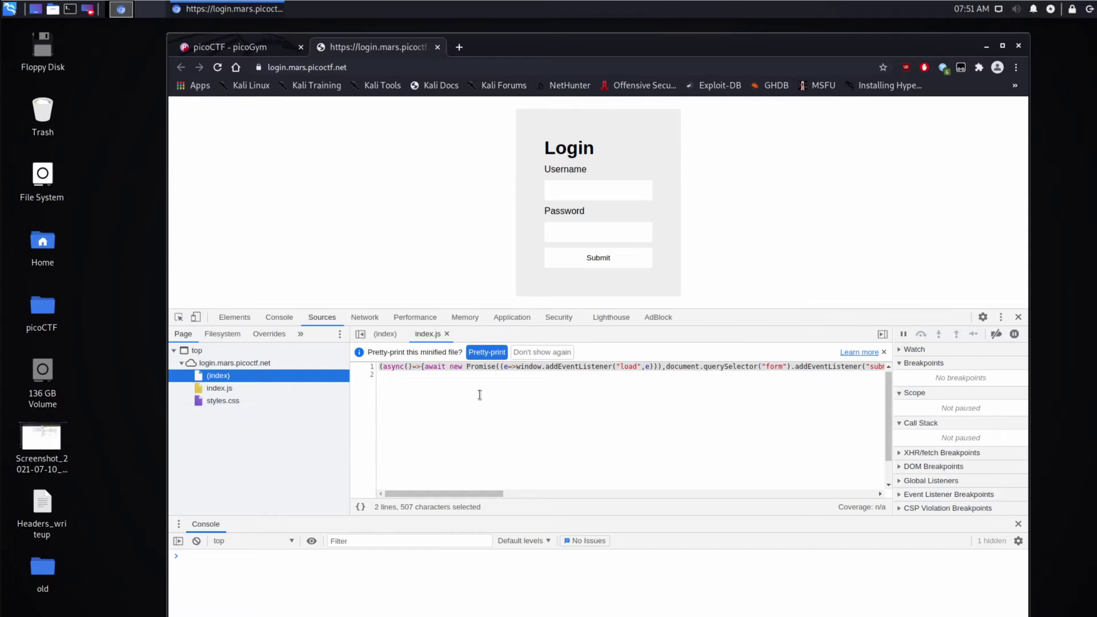
{"action": "mouse_move", "coordinate": [222, 401]}
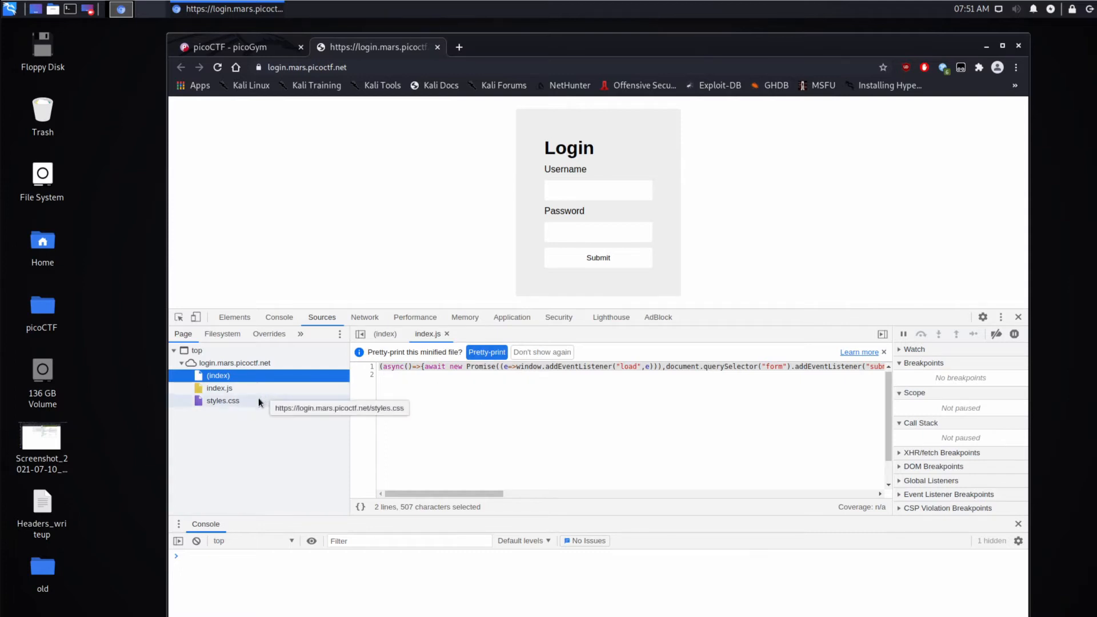
Step: View index.js, glance at styles.css, then return to index.js and pretty-print it
{"action": "left_click", "coordinate": [219, 388]}
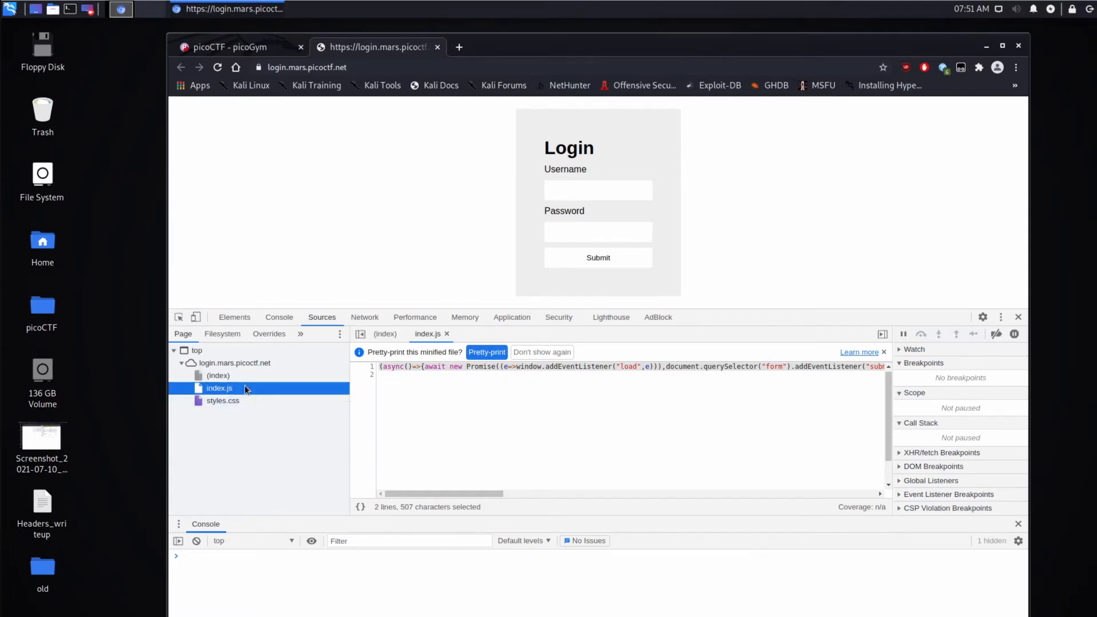
{"action": "left_click", "coordinate": [222, 401]}
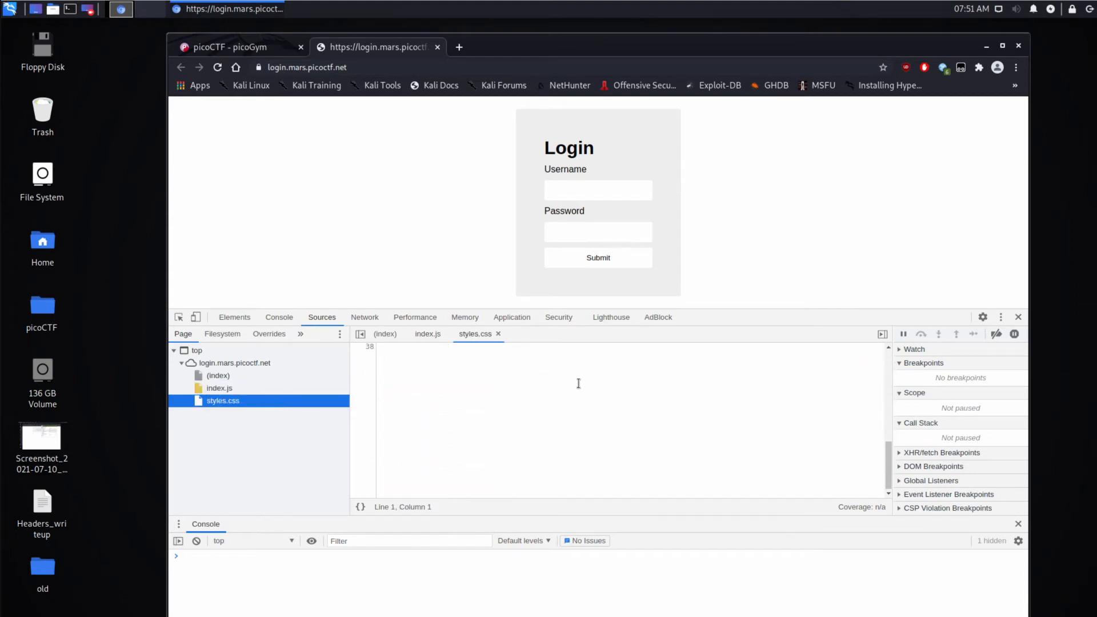
{"action": "left_click", "coordinate": [219, 389]}
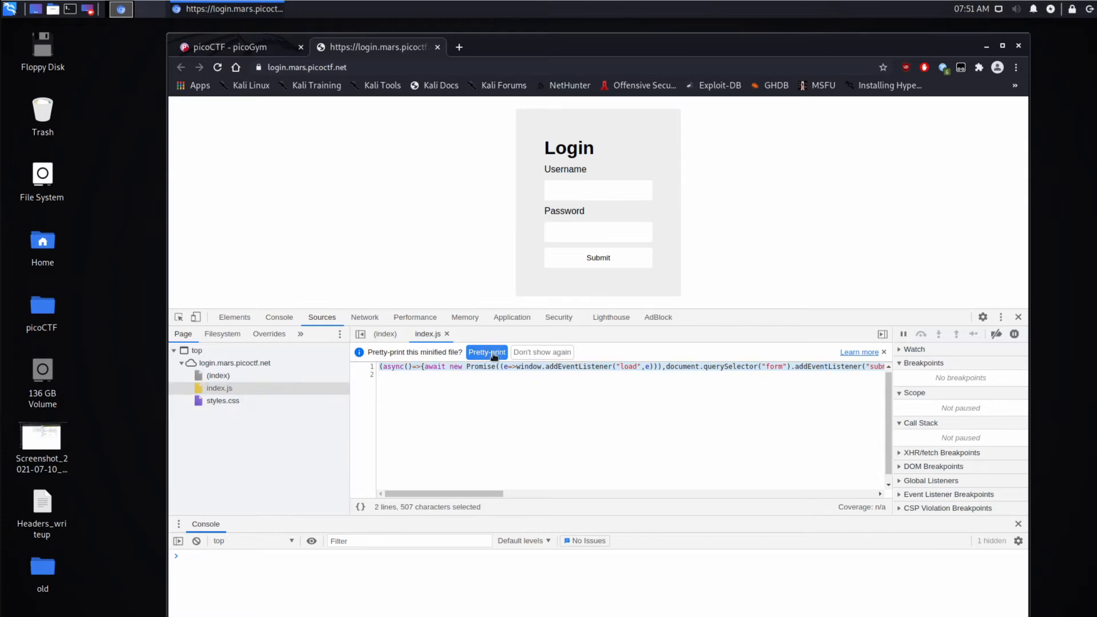
{"action": "left_click", "coordinate": [487, 352]}
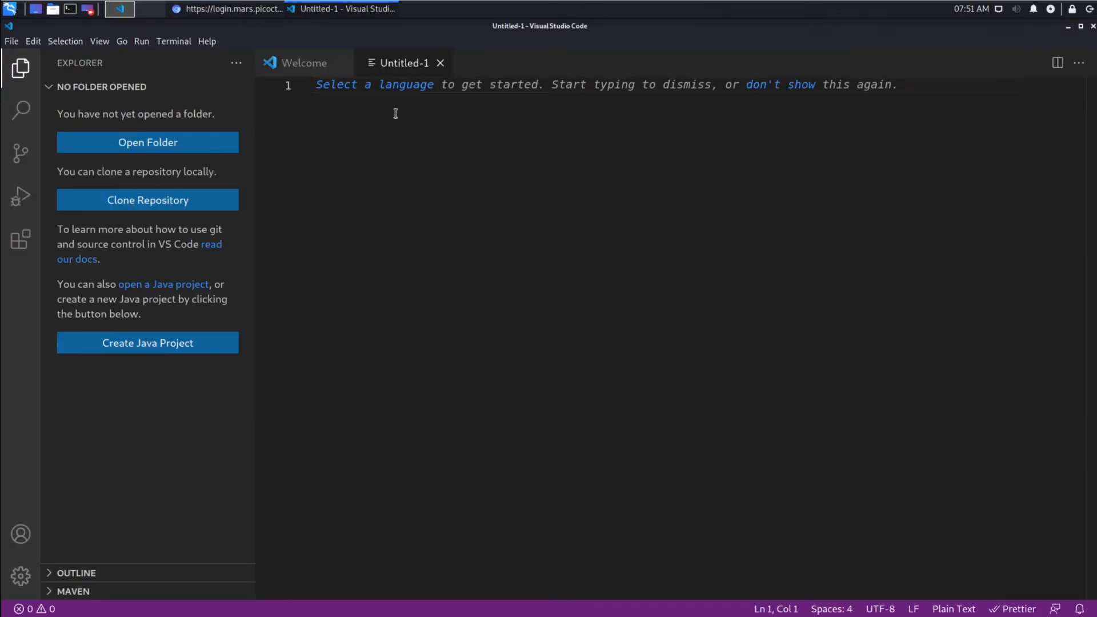
Step: Set the untitled file's language to JavaScript and fetch the script from the browser
{"action": "type", "text": "javasc"}
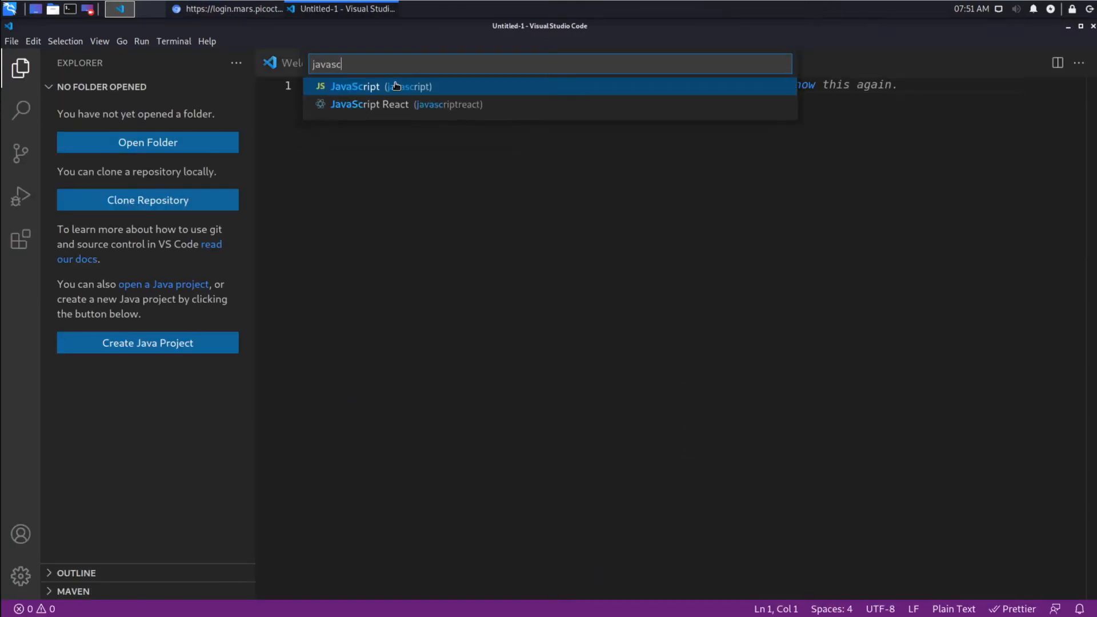
{"action": "left_click", "coordinate": [365, 86]}
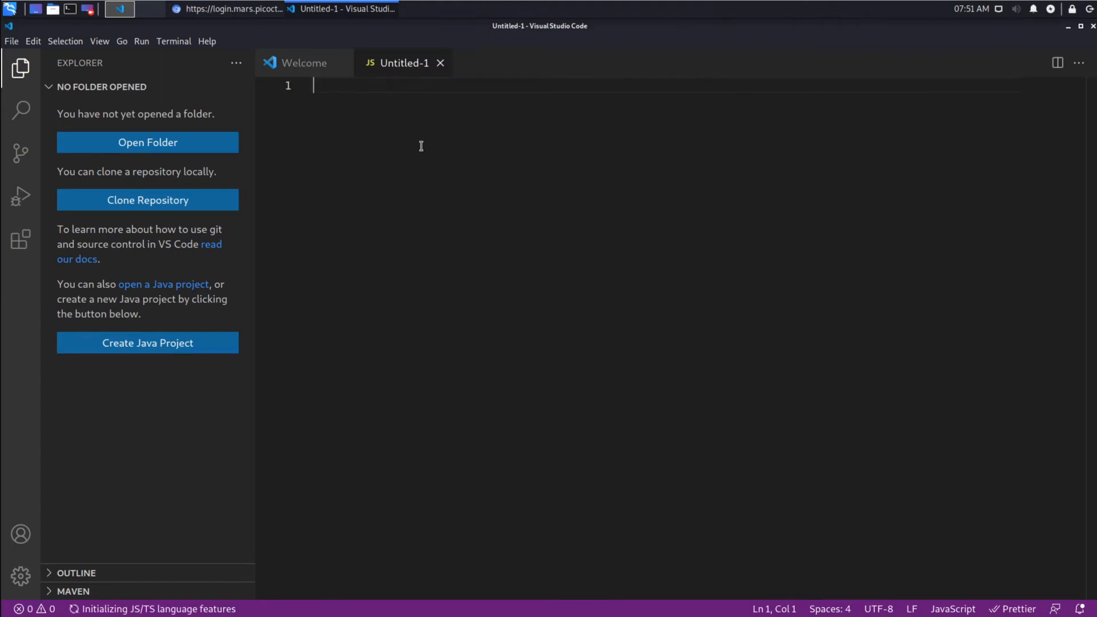
{"action": "key", "text": "alt+tab"}
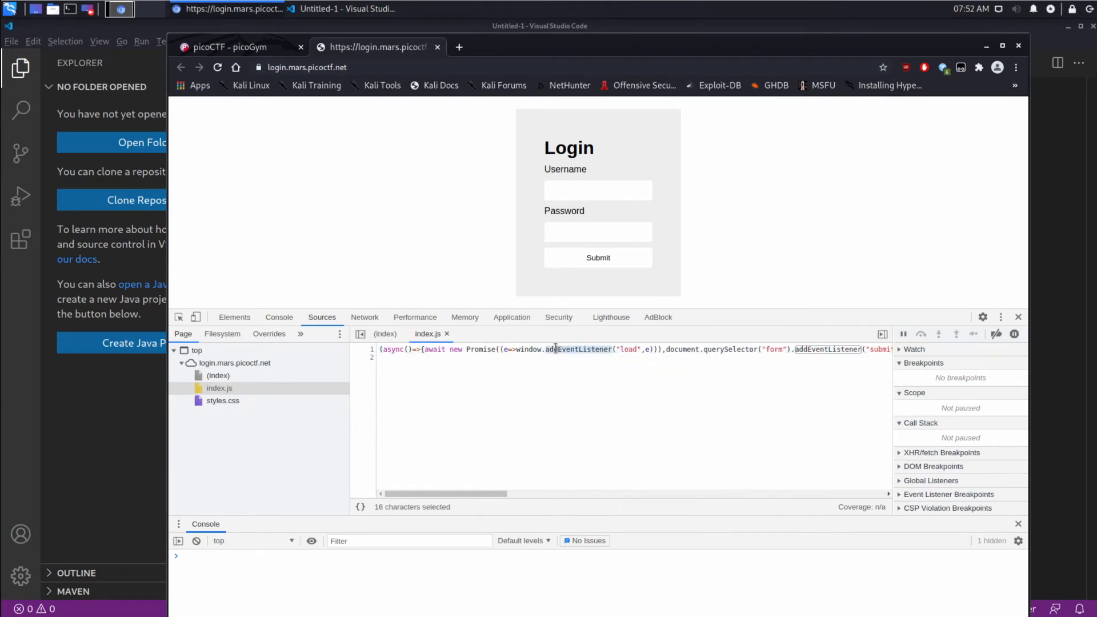
{"action": "left_click", "coordinate": [118, 10]}
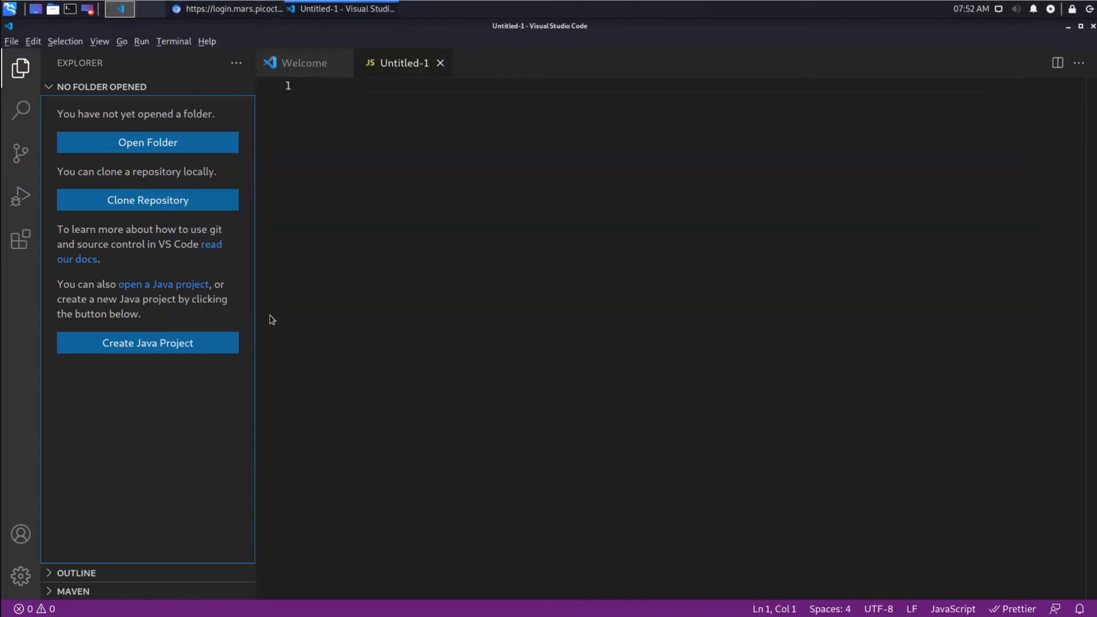
Step: Paste the minified index.js script and apply Format Document to it
{"action": "type", "text": "(async()=>{await new Promise((e=>window.addEventListener(\"load\",e))),document.querySelector(\"form\").ad"}
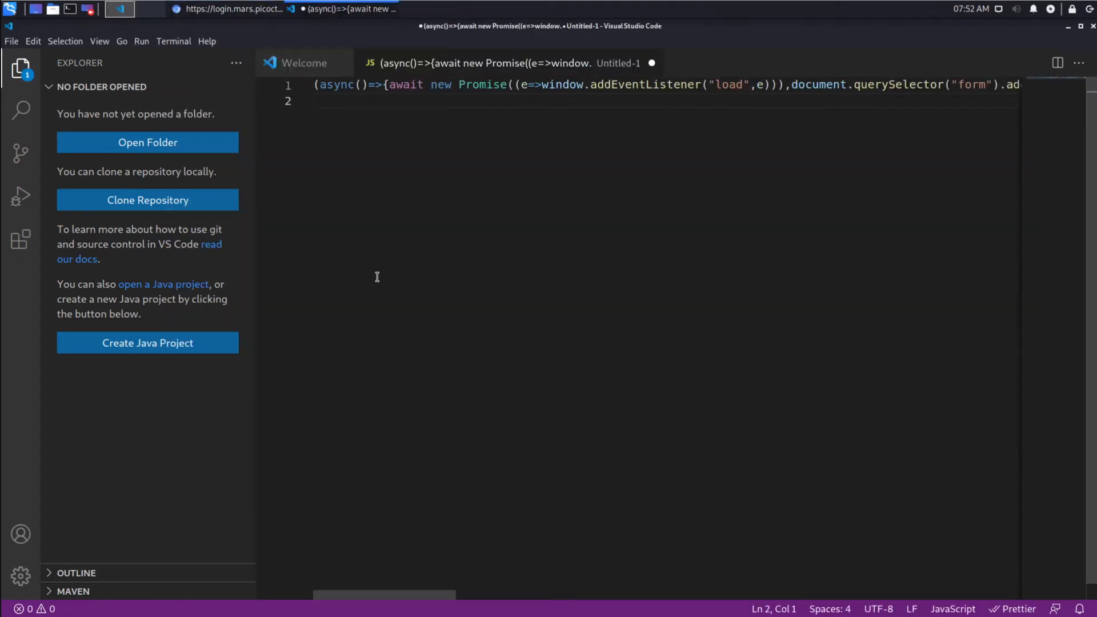
{"action": "right_click", "coordinate": [441, 227]}
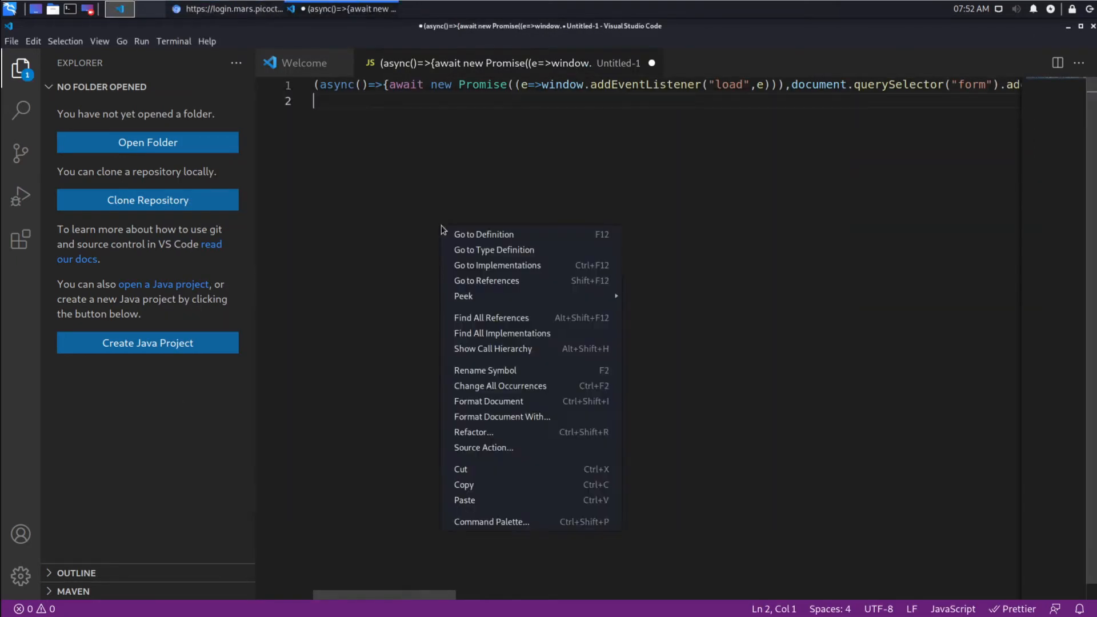
{"action": "left_click", "coordinate": [488, 402]}
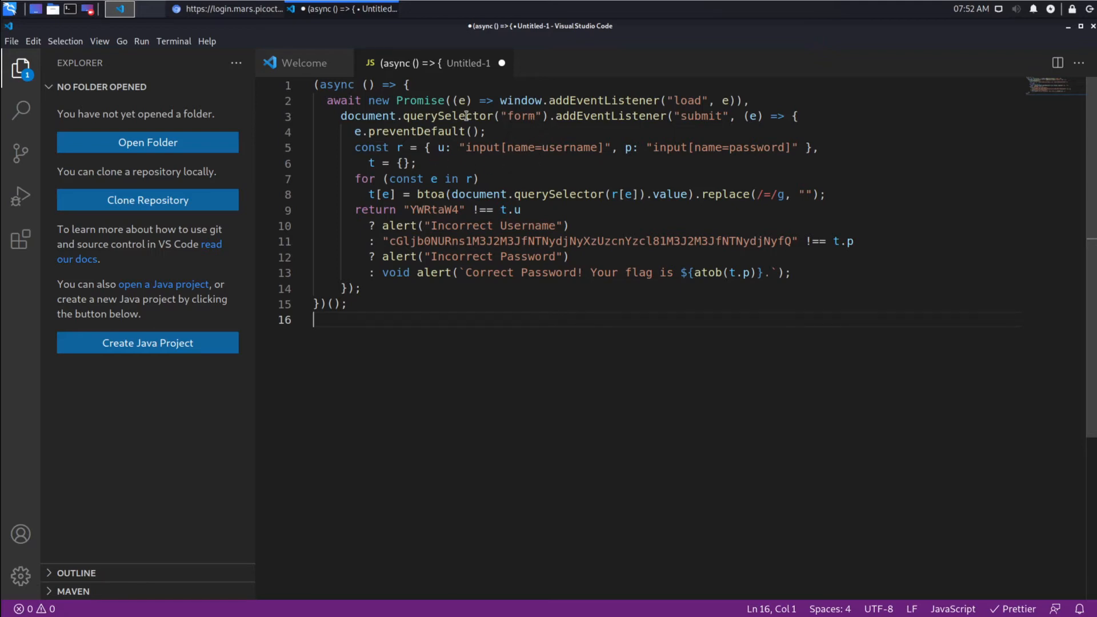
{"action": "mouse_move", "coordinate": [893, 80]}
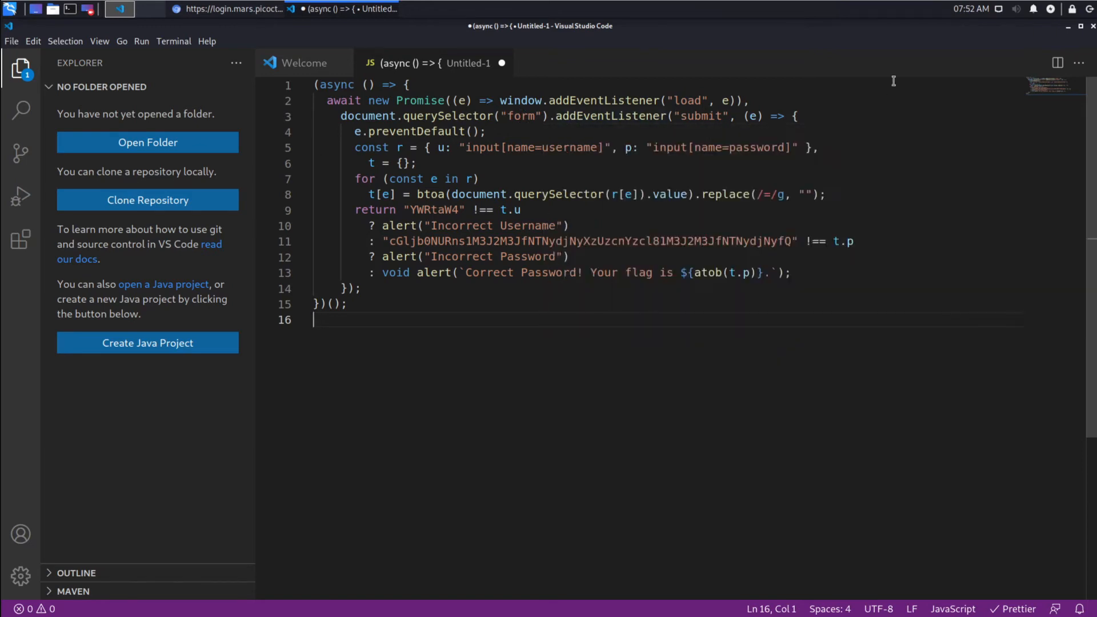
{"action": "mouse_move", "coordinate": [677, 134]}
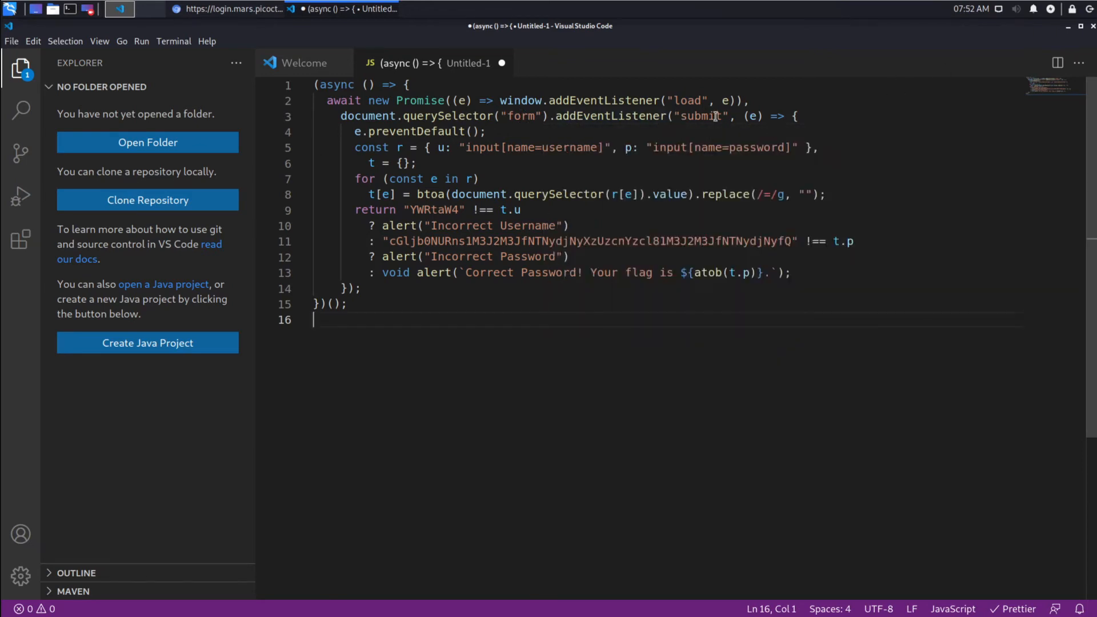
{"action": "mouse_move", "coordinate": [758, 117]}
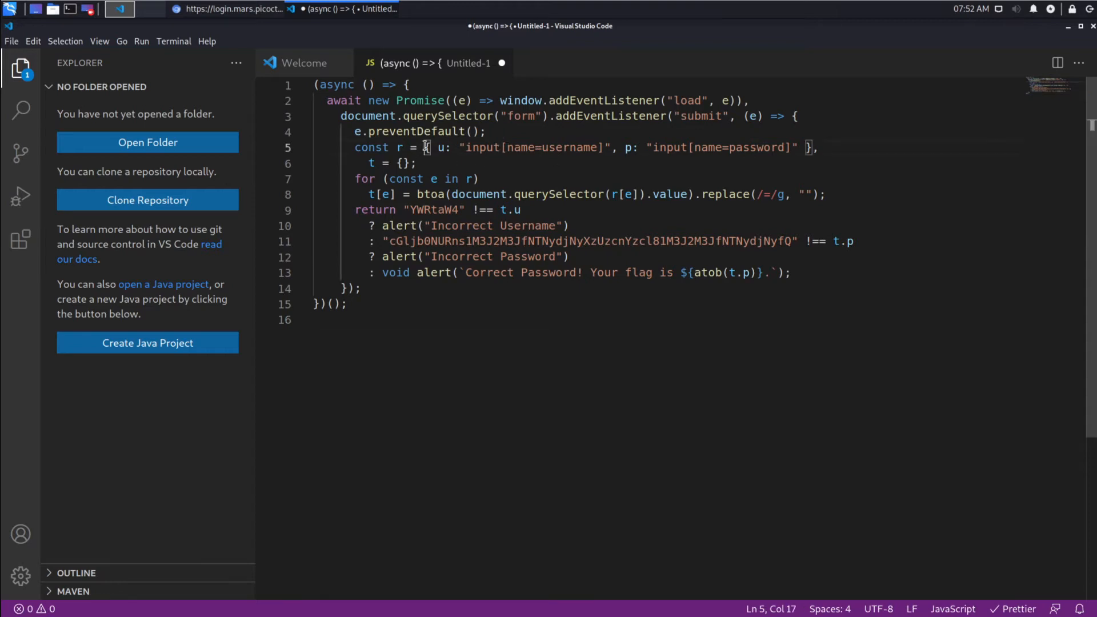
{"action": "left_click_drag", "start_coordinate": [425, 147], "coordinate": [816, 147]}
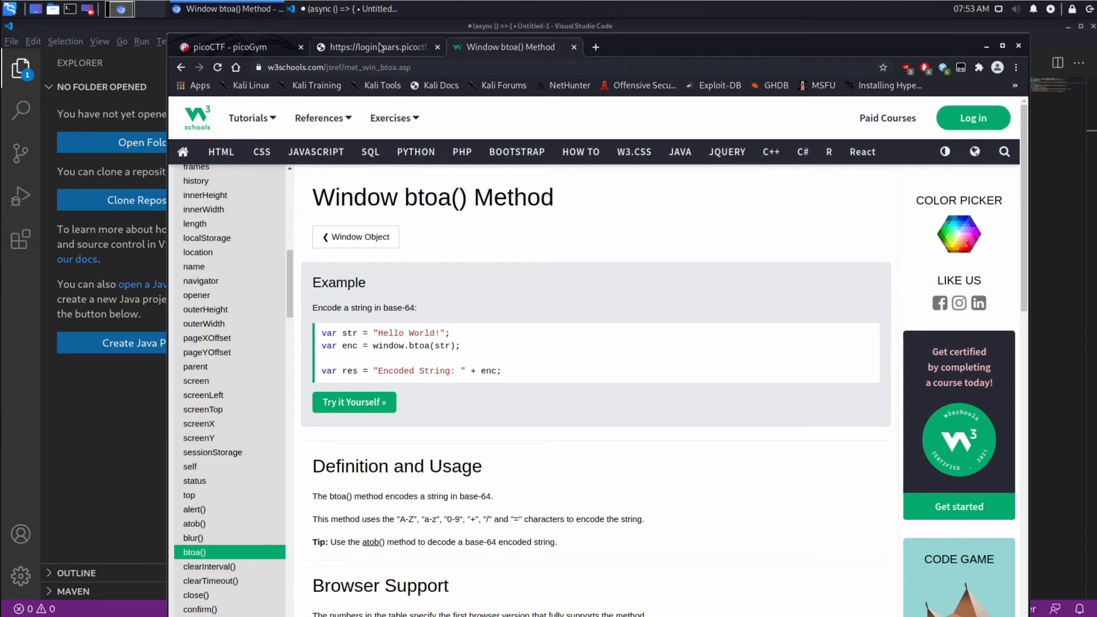
Step: Test btoa("abc") in the login site's console, which returns "YWJj"
{"action": "left_click", "coordinate": [377, 47]}
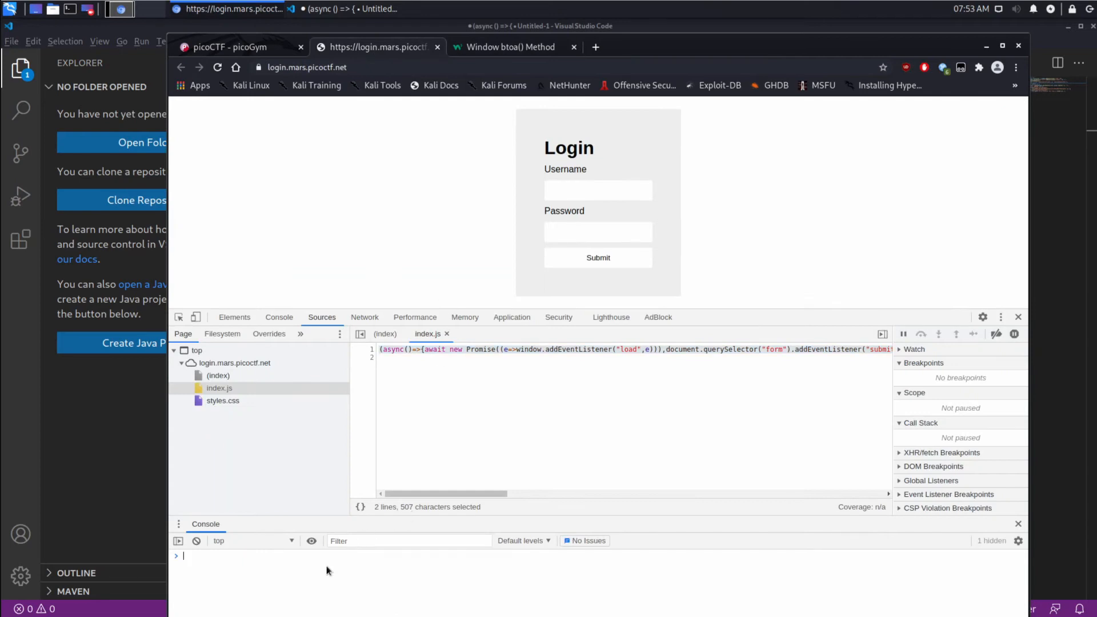
{"action": "type", "text": "btoa(\"abc"}
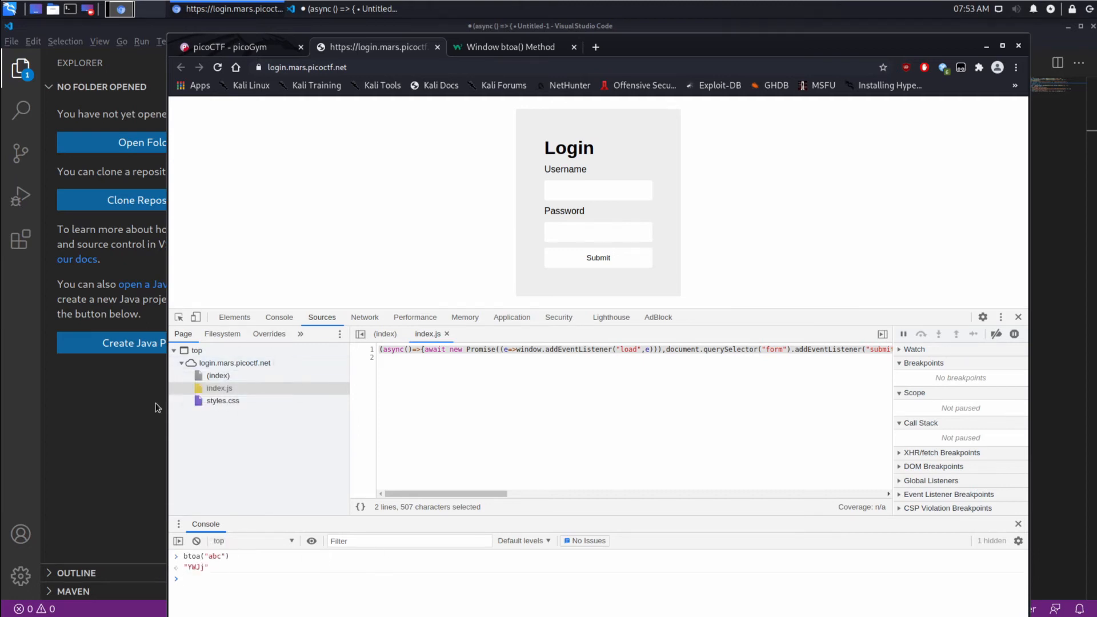
Step: Below the return statement, begin an if(True){ example block
{"action": "left_click", "coordinate": [102, 10]}
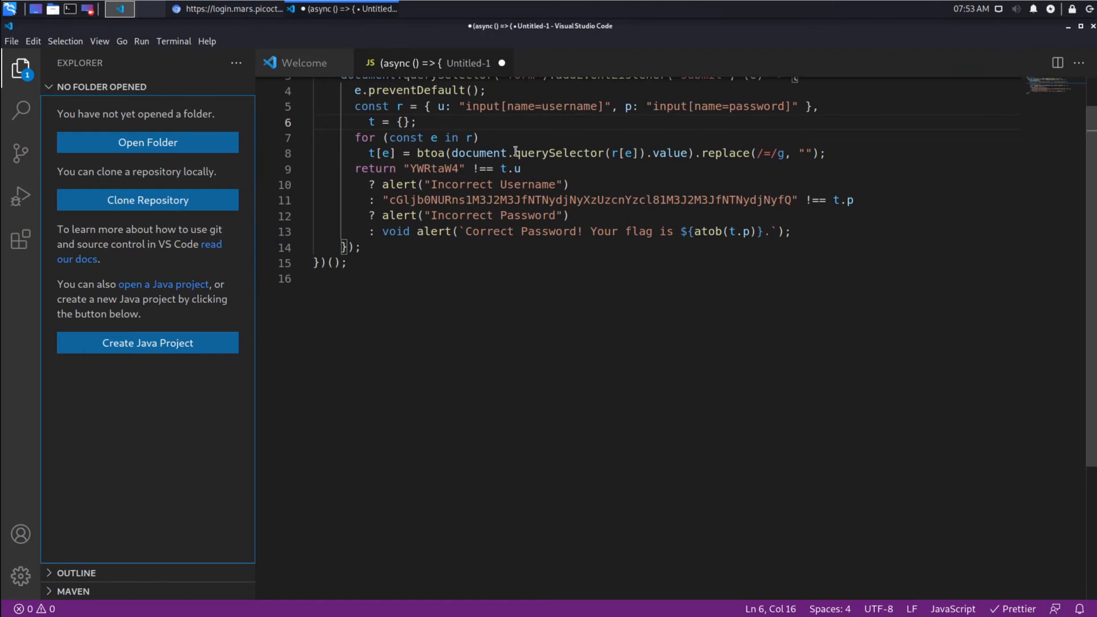
{"action": "mouse_move", "coordinate": [766, 155]}
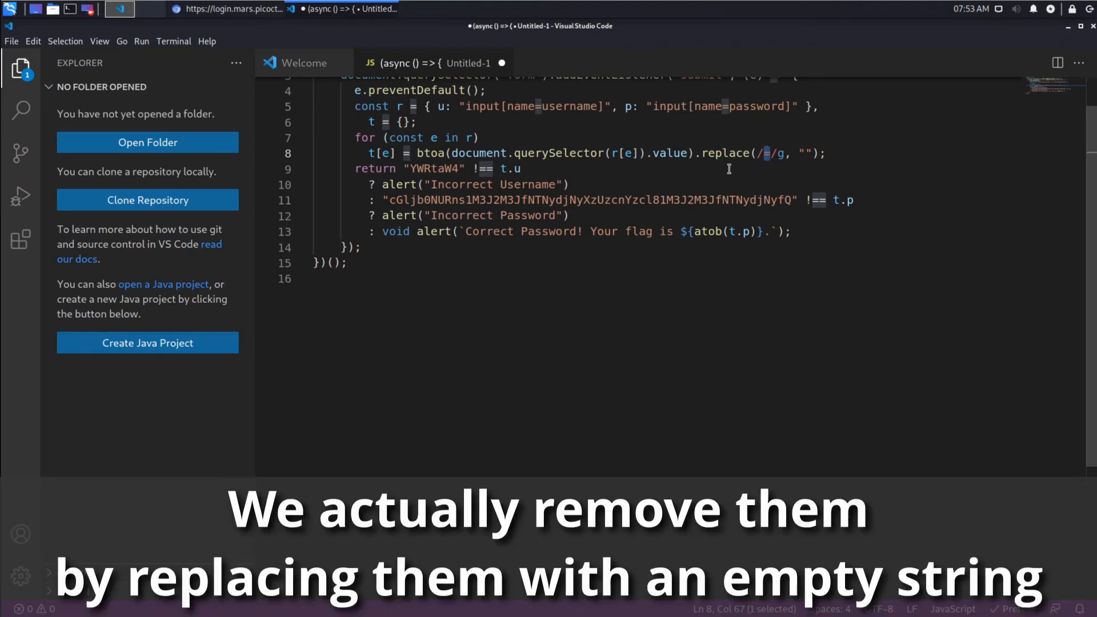
{"action": "left_click", "coordinate": [565, 169]}
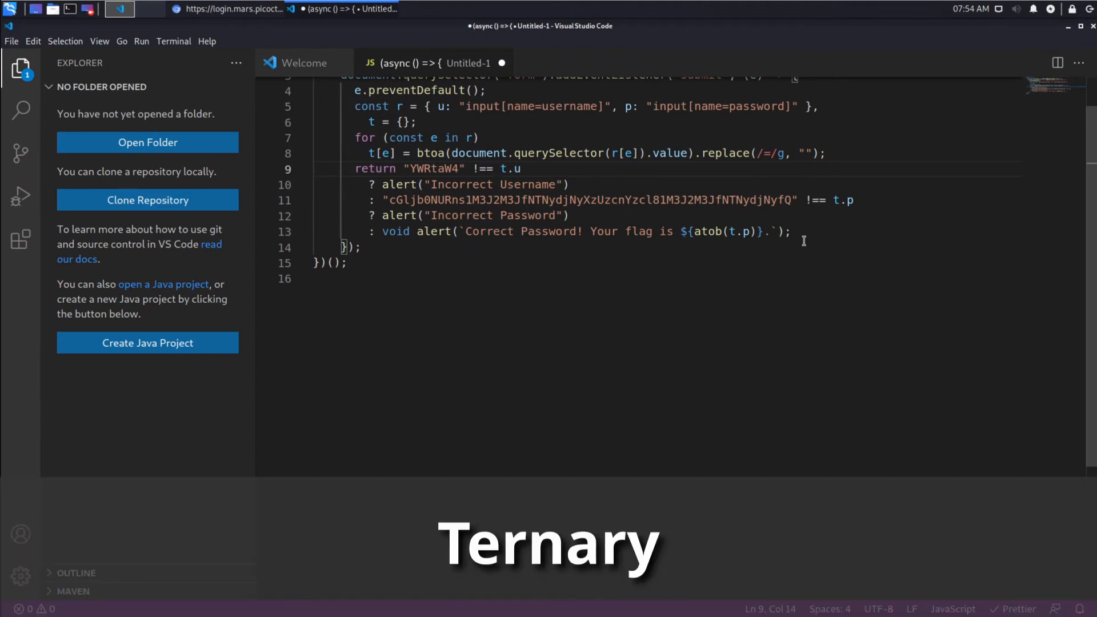
{"action": "key", "text": "Enter"}
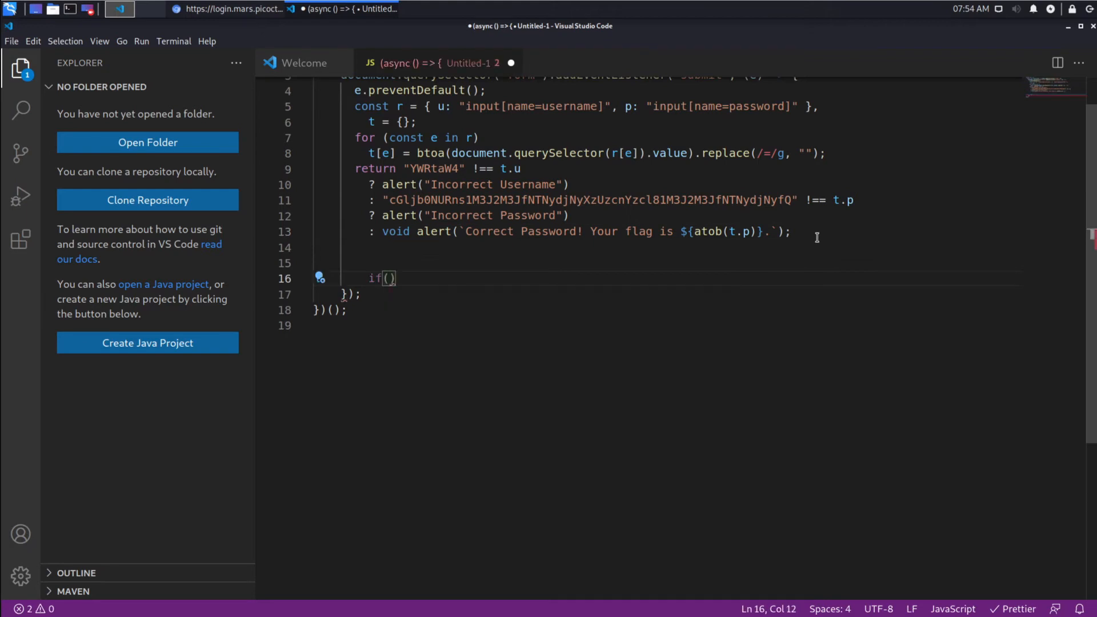
{"action": "type", "text": "True"}
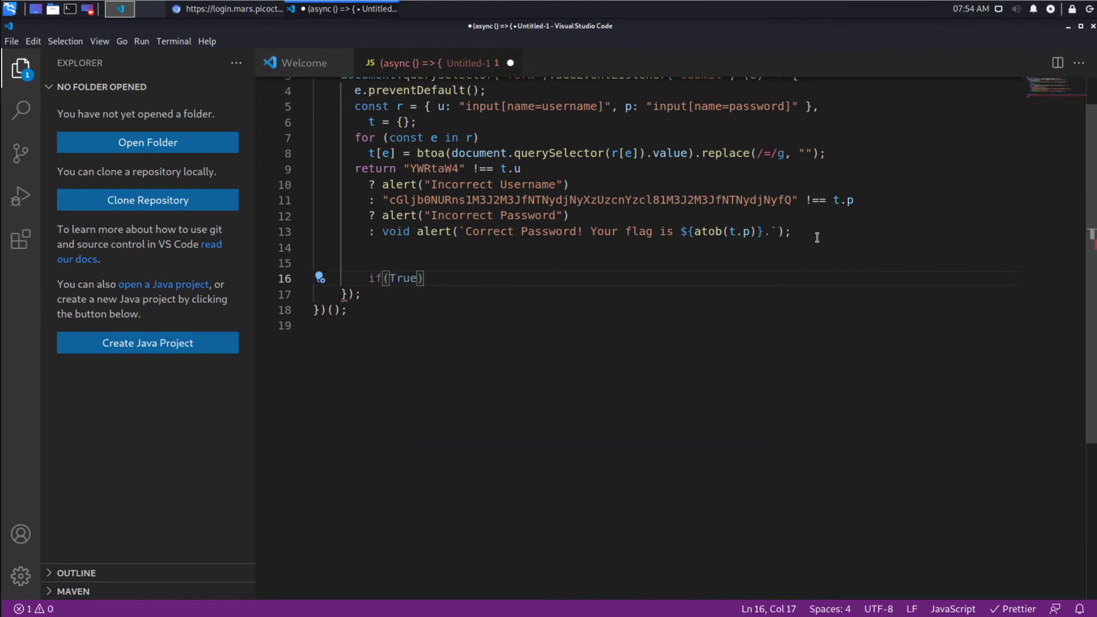
{"action": "type", "text": "{"}
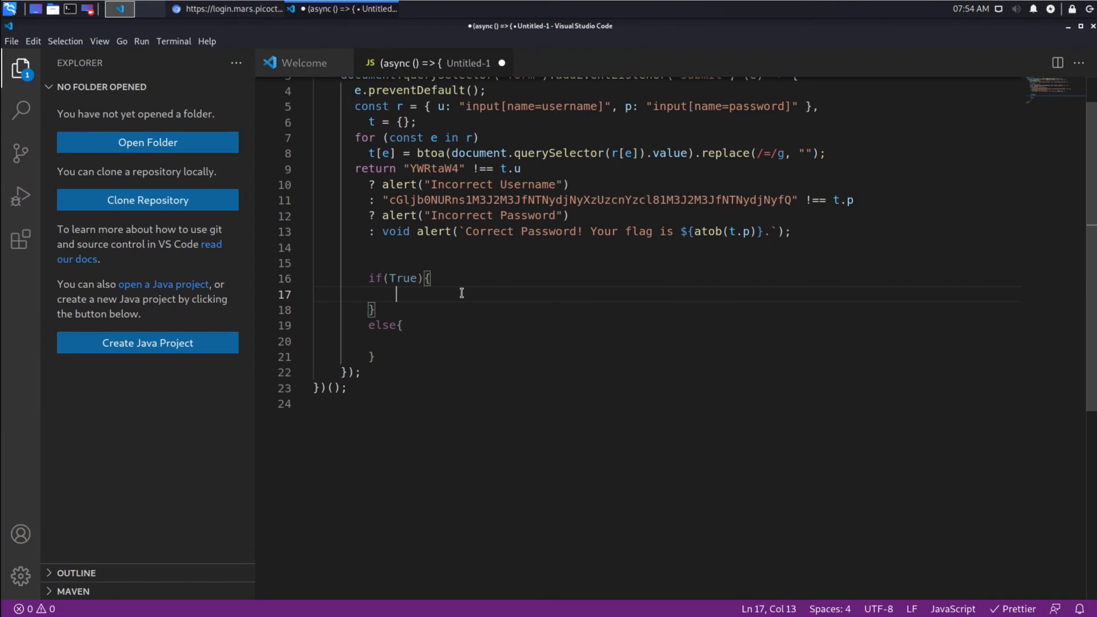
Step: Assign x = "abc", with x="def" in the if branch and x="hij" in else
{"action": "type", "text": "x ="}
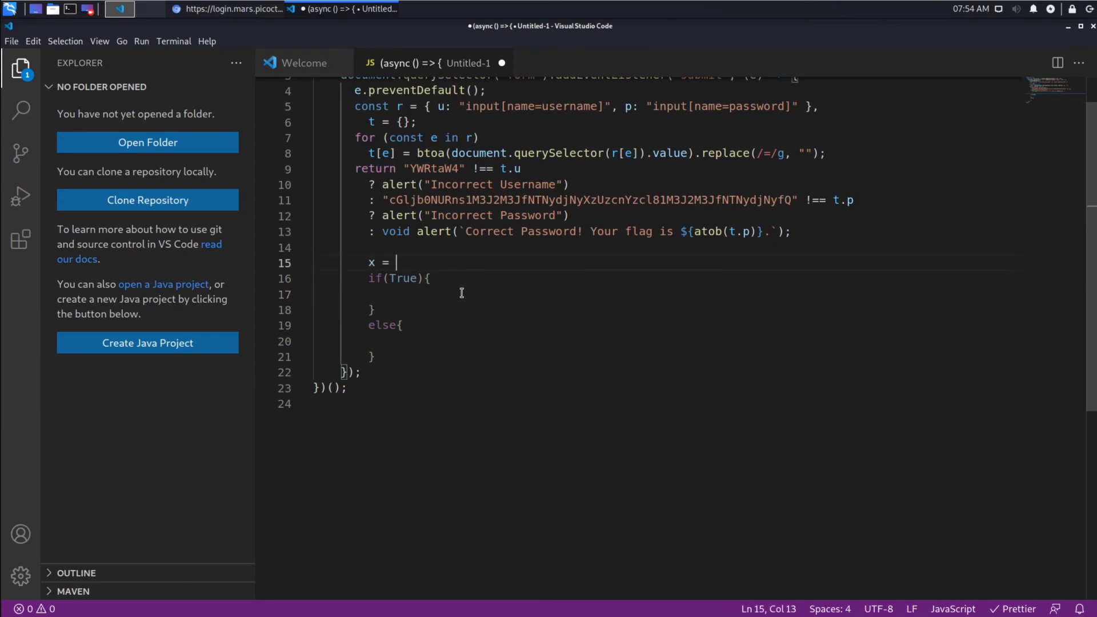
{"action": "type", "text": "\"abc\""}
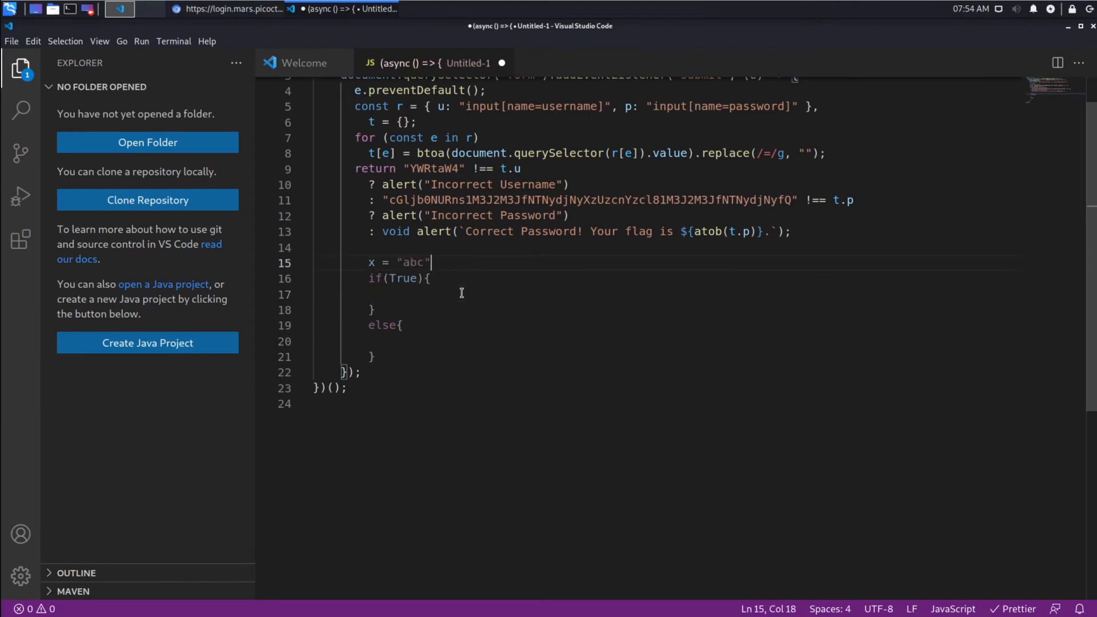
{"action": "type", "text": ";"}
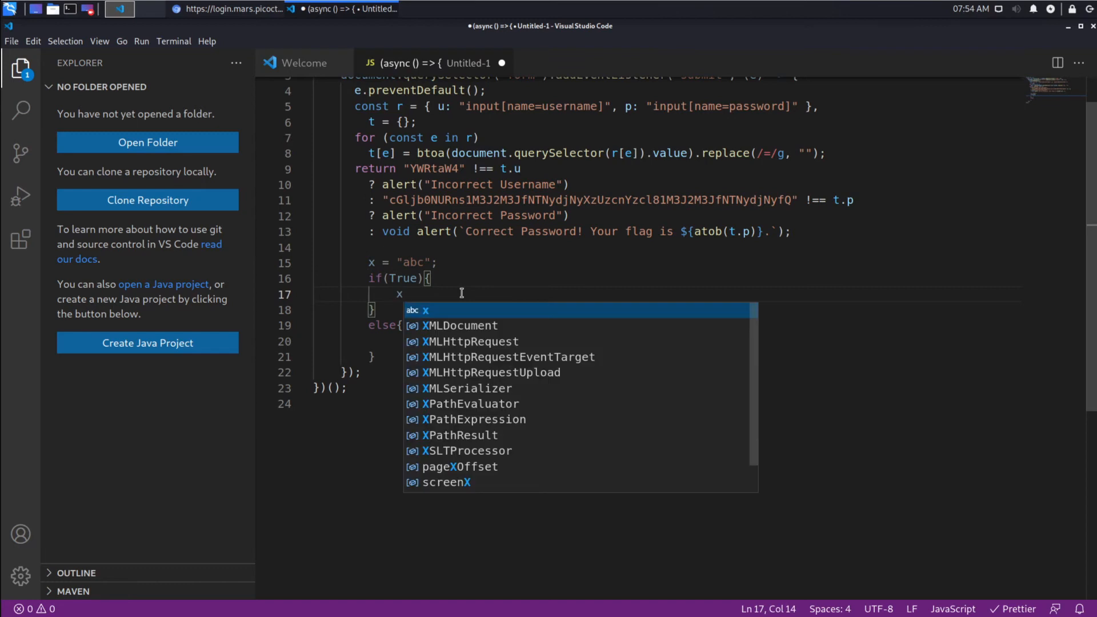
{"action": "type", "text": "=\"def\""}
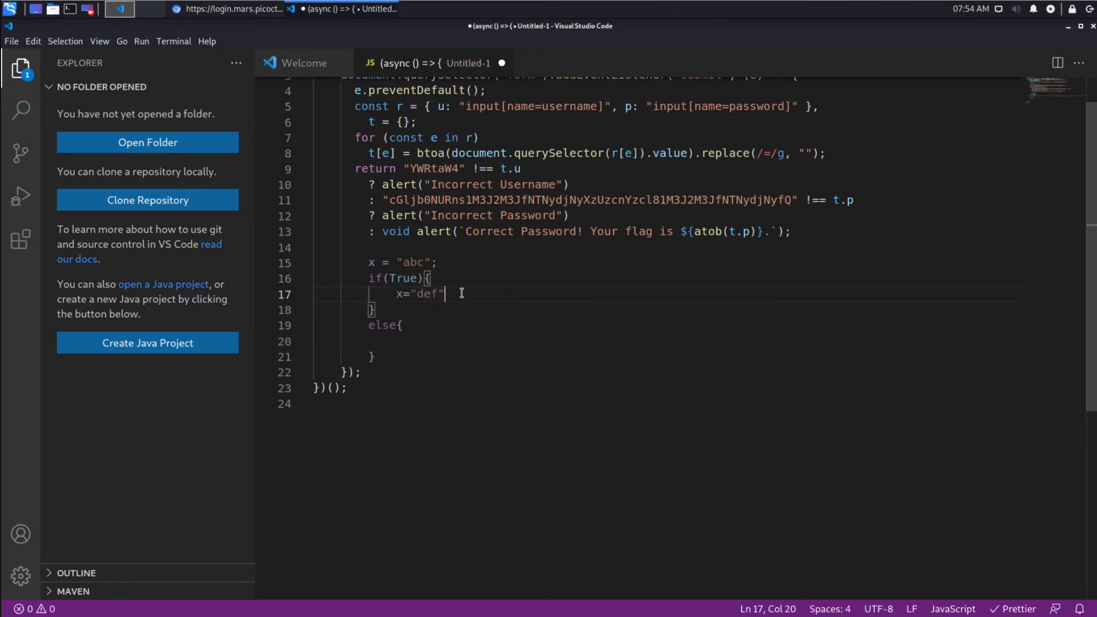
{"action": "type", "text": ";"}
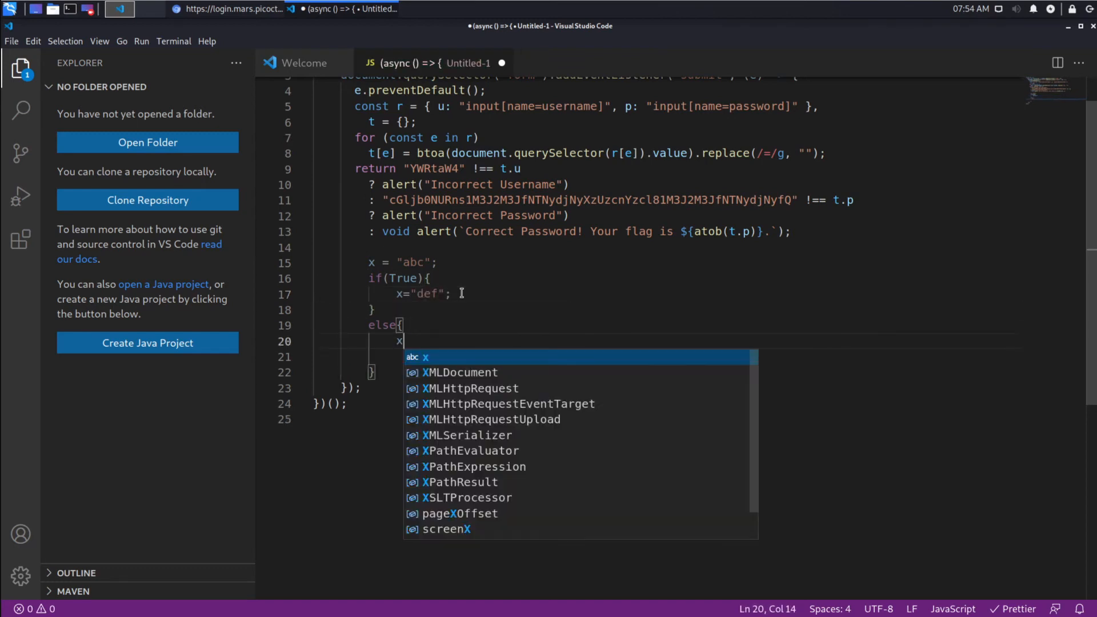
{"action": "type", "text": "=\"hij\";"}
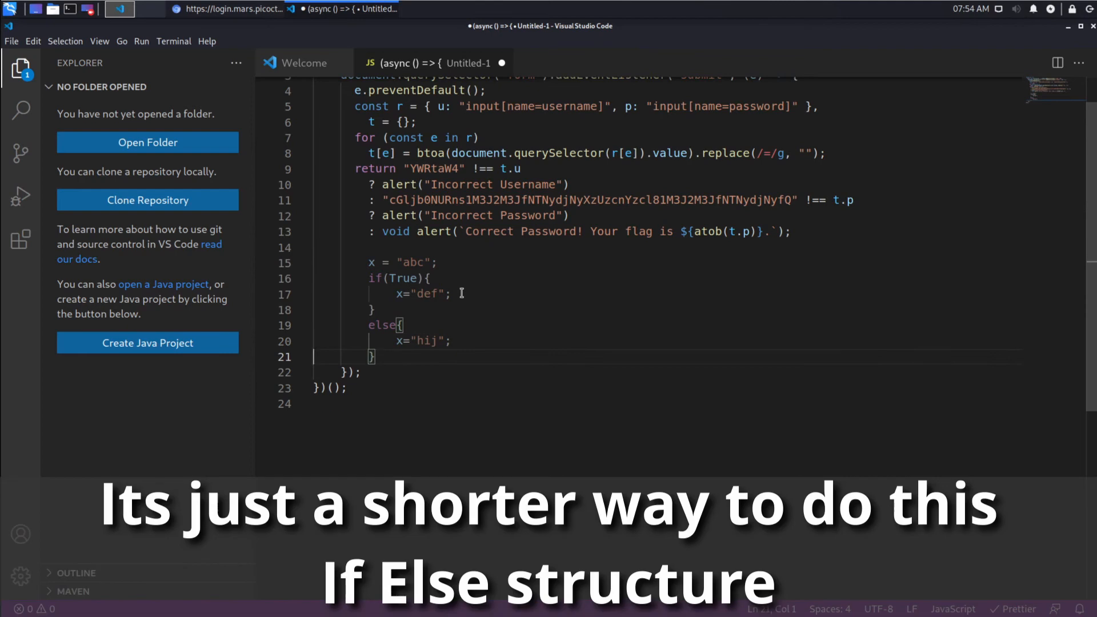
{"action": "key", "text": "Enter"}
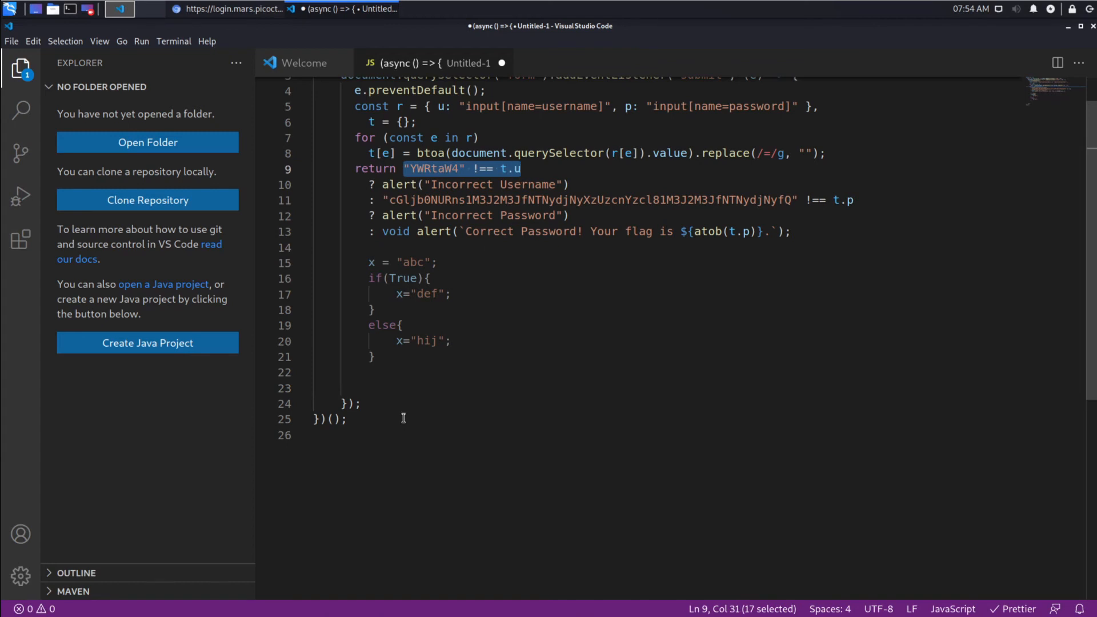
Step: Change the condition to x=="abc" and write a ternary version choosing "def" or "hij"
{"action": "double_click", "coordinate": [405, 278]}
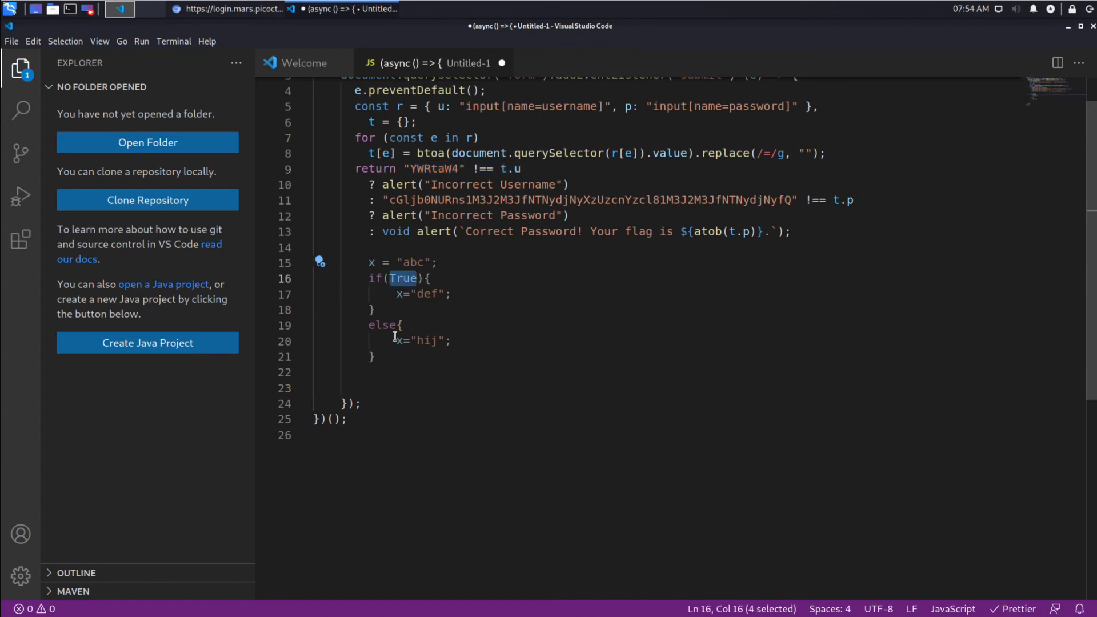
{"action": "type", "text": "x==\"abc"}
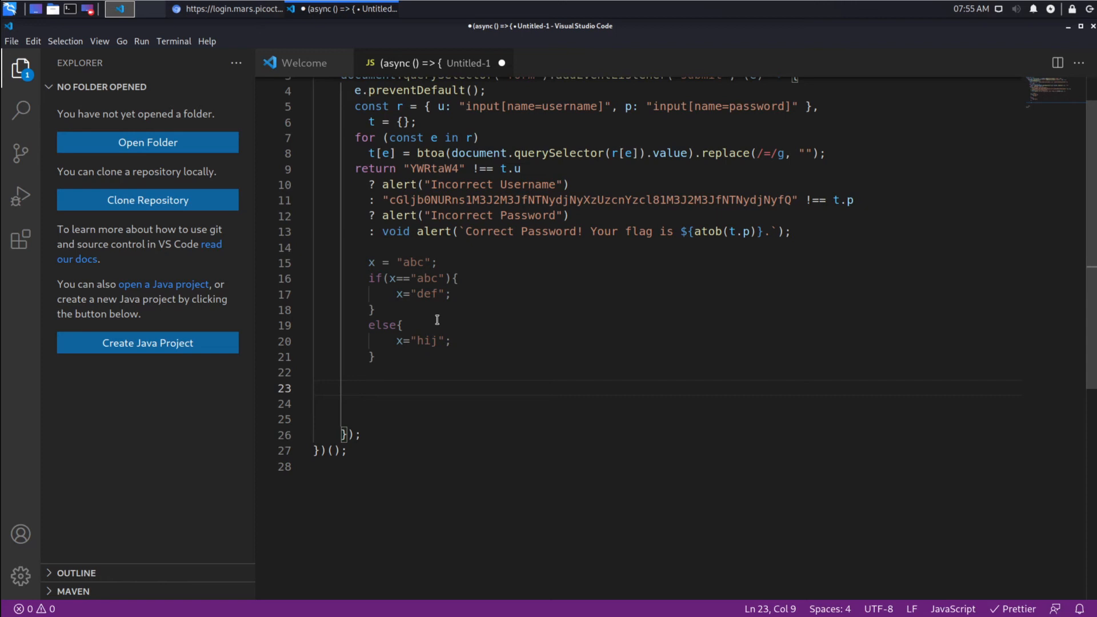
{"action": "type", "text": "x ="}
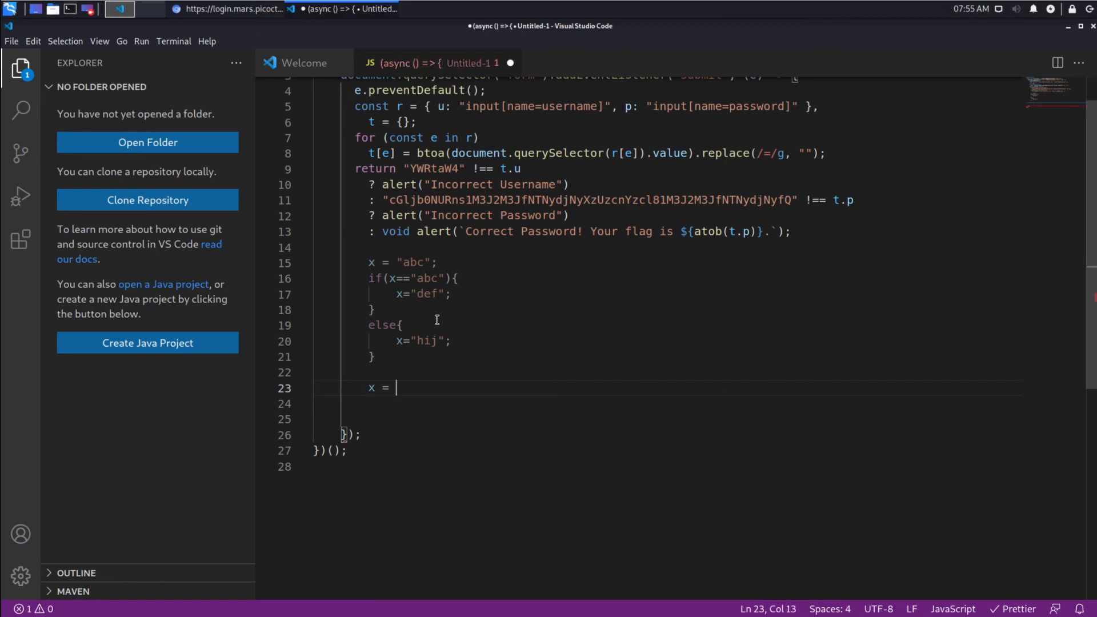
{"action": "type", "text": "x=="}
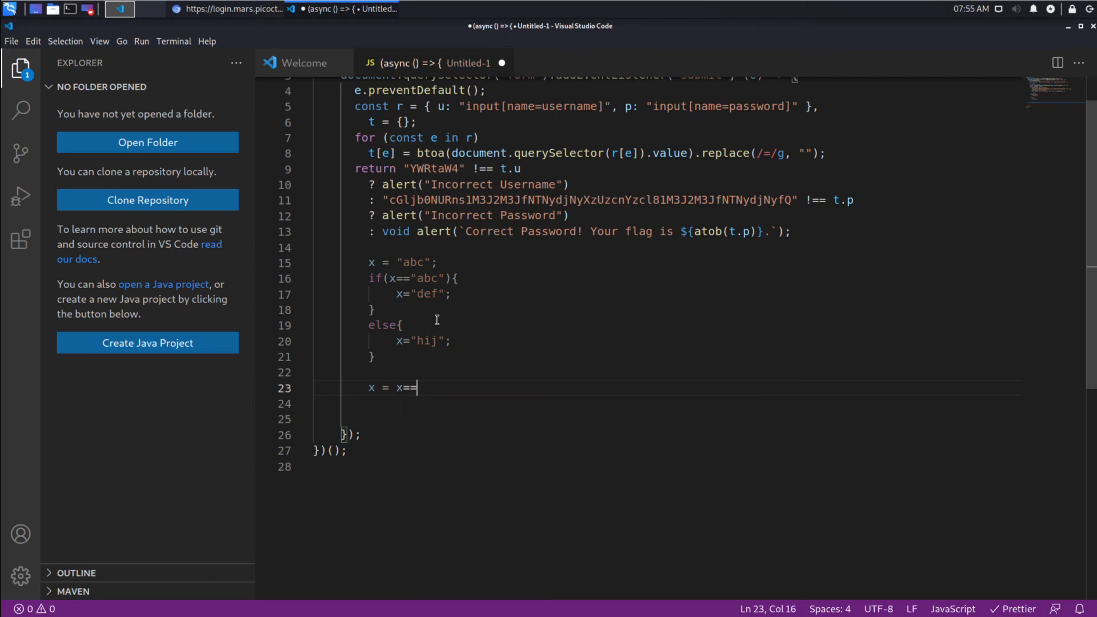
{"action": "type", "text": "\"abc\""}
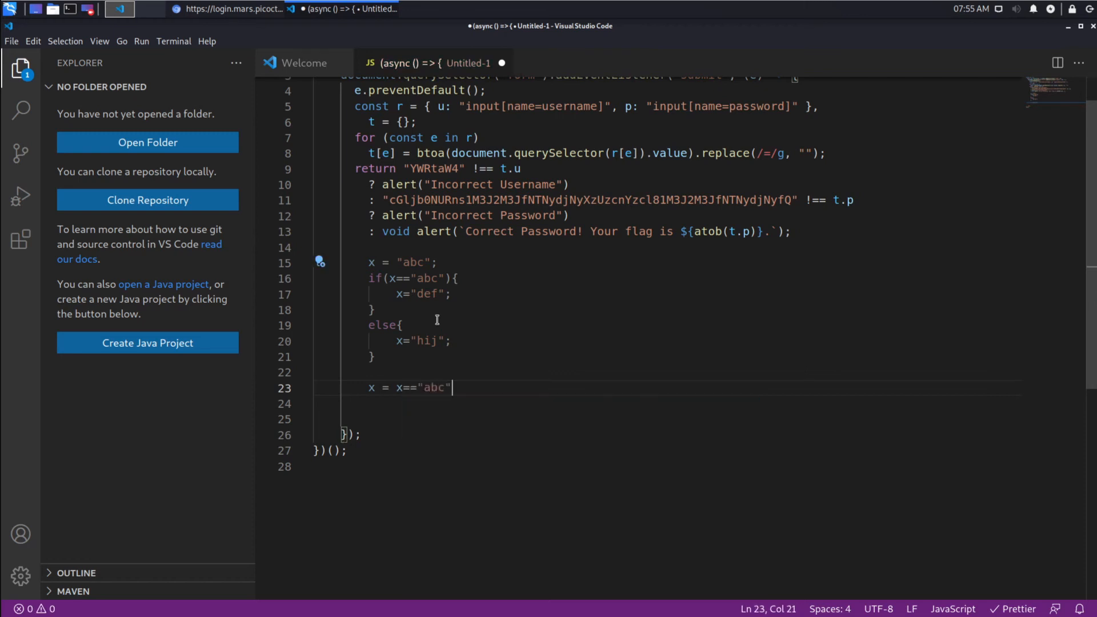
{"action": "type", "text": ";"}
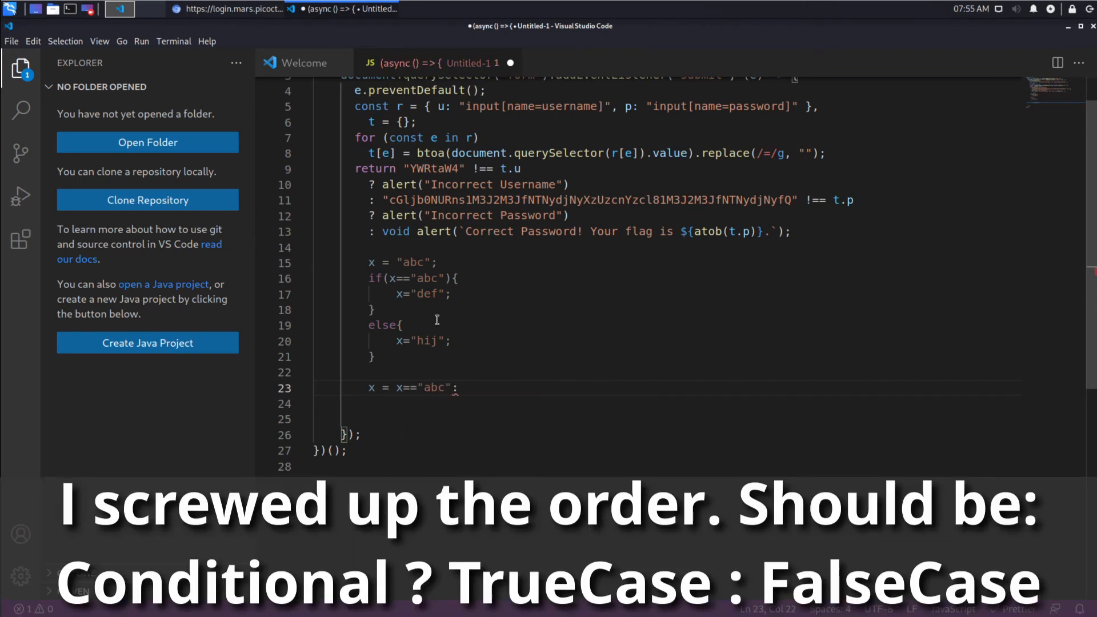
{"action": "type", "text": ":\"def\""}
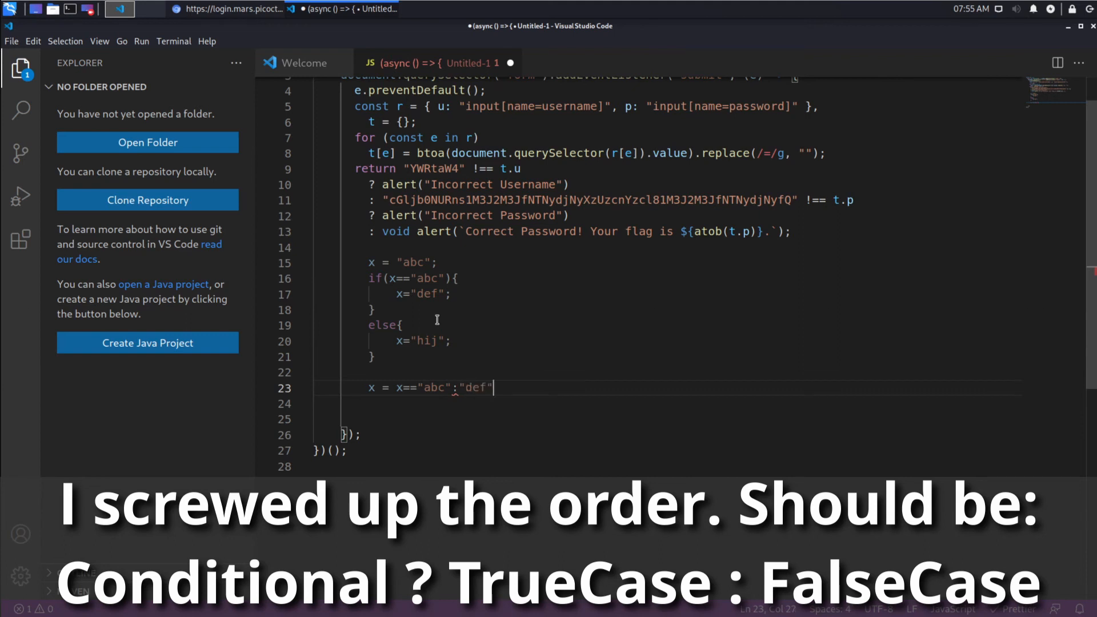
{"action": "type", "text": "?\"\""}
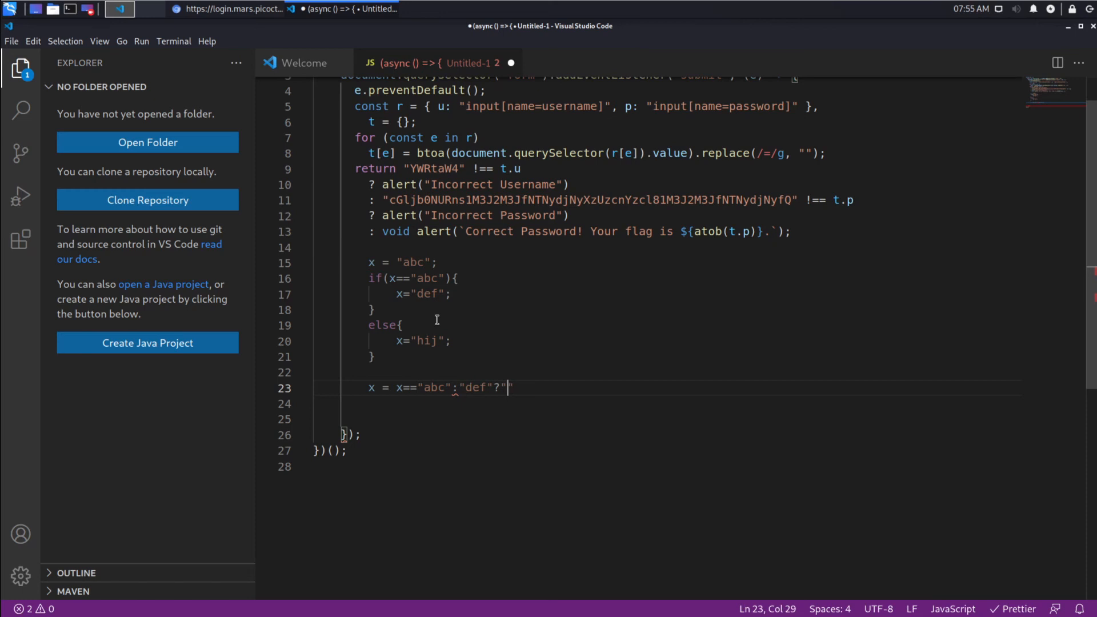
{"action": "type", "text": "hij"}
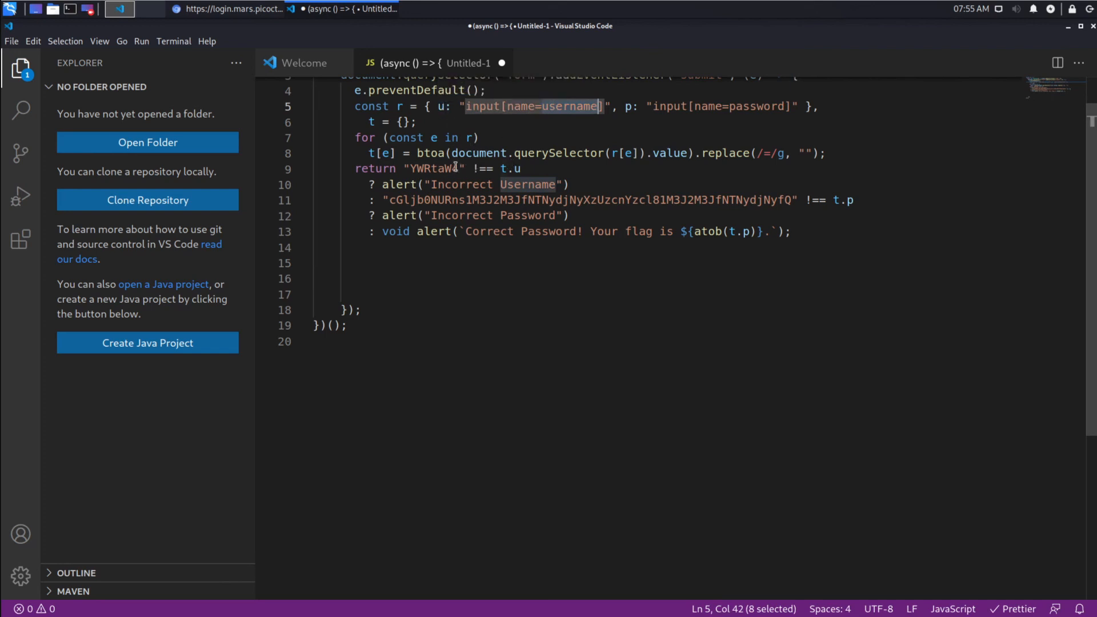
Step: Copy the encoded username YWRtaW4 from the script
{"action": "right_click", "coordinate": [440, 168]}
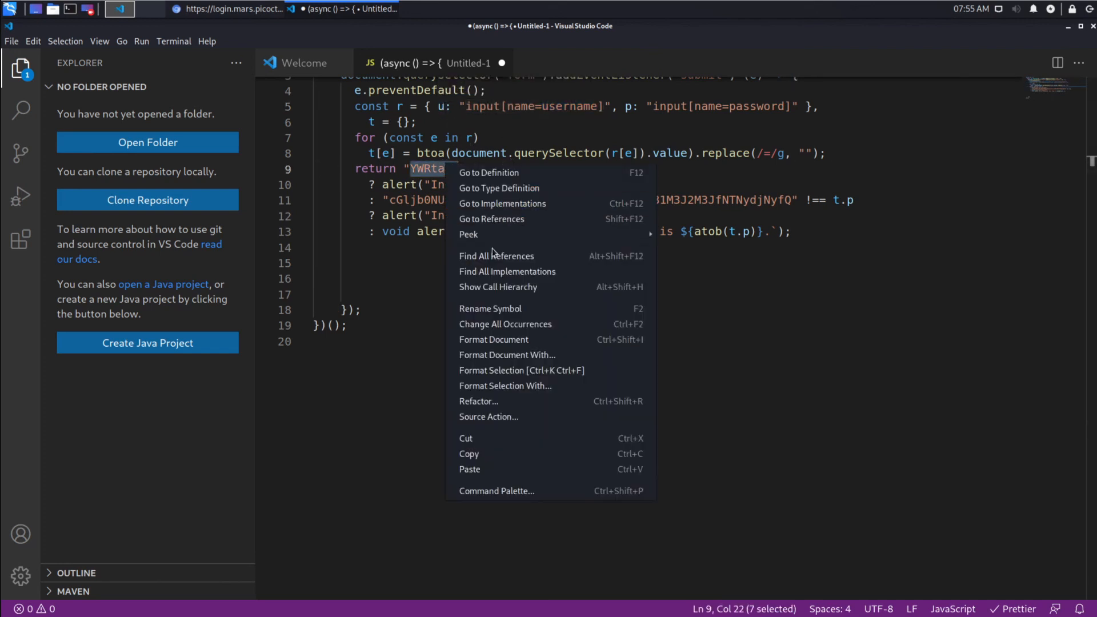
{"action": "left_click", "coordinate": [501, 447]}
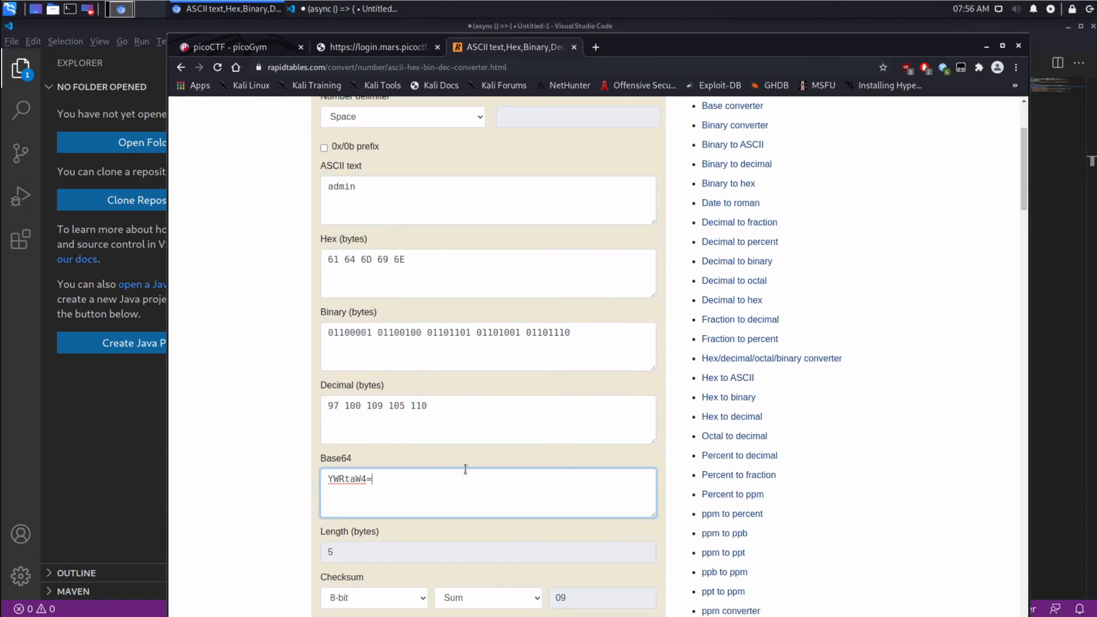
Step: Select the decoded admin text, visit the login tab, then return to the editor
{"action": "double_click", "coordinate": [341, 186]}
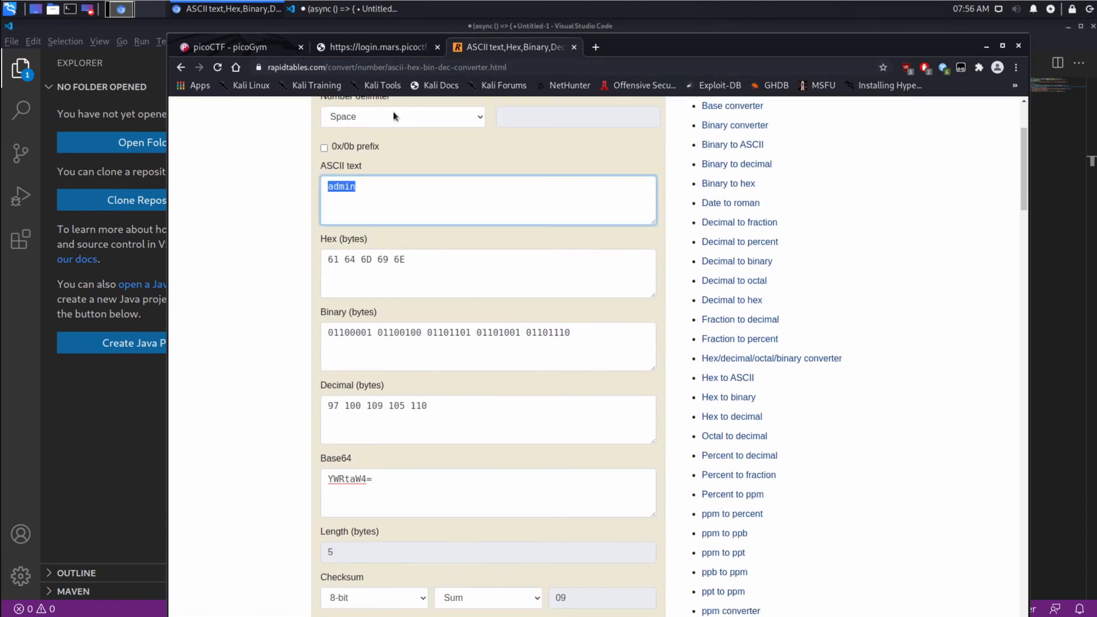
{"action": "left_click", "coordinate": [382, 47]}
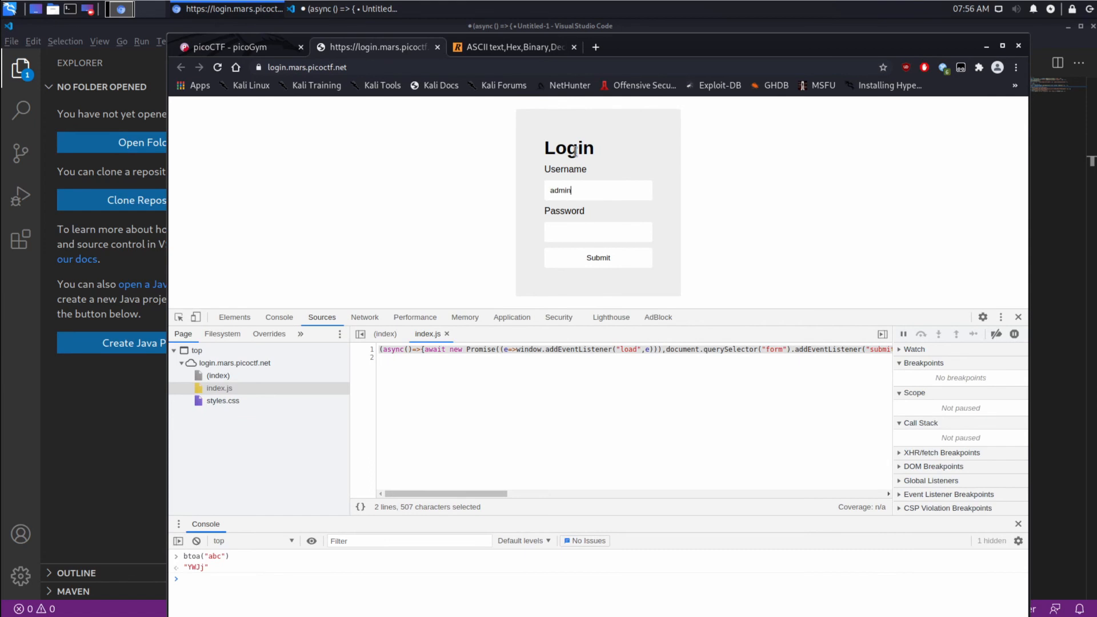
{"action": "left_click", "coordinate": [119, 10]}
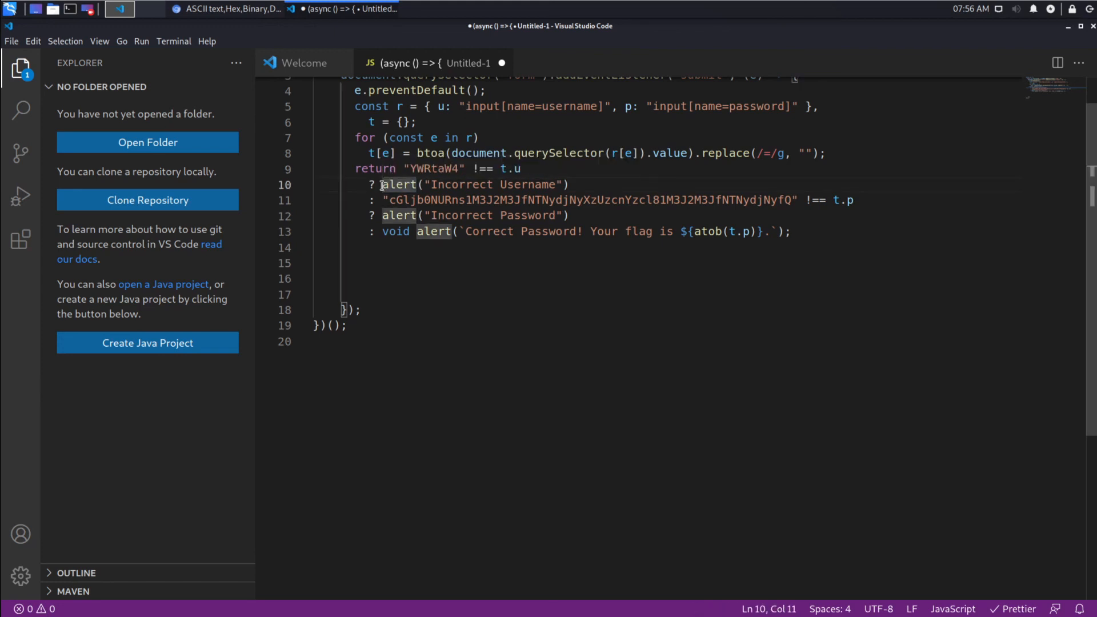
Step: Select the encoded password Base64 string on line 11
{"action": "left_click_drag", "start_coordinate": [382, 184], "coordinate": [564, 184]}
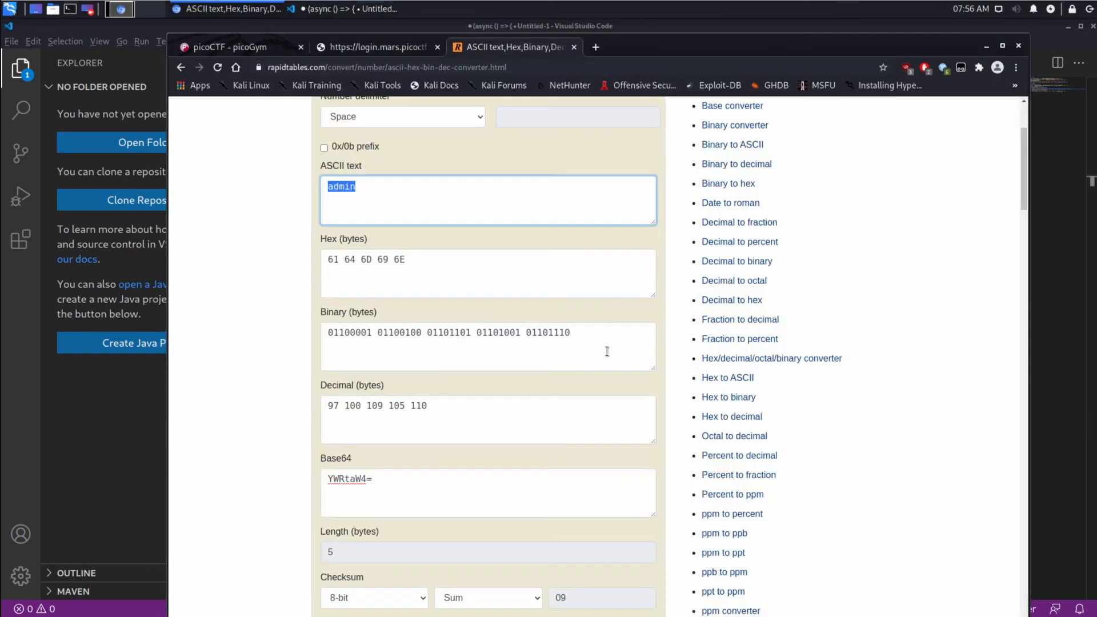
Step: Select the decoded flag picoCTF{53rv3r_53rv3r_53rv3r_53rv3r_53rv3r} and return to picoGym
{"action": "scroll", "scroll_direction": "down", "scroll_amount": 3}
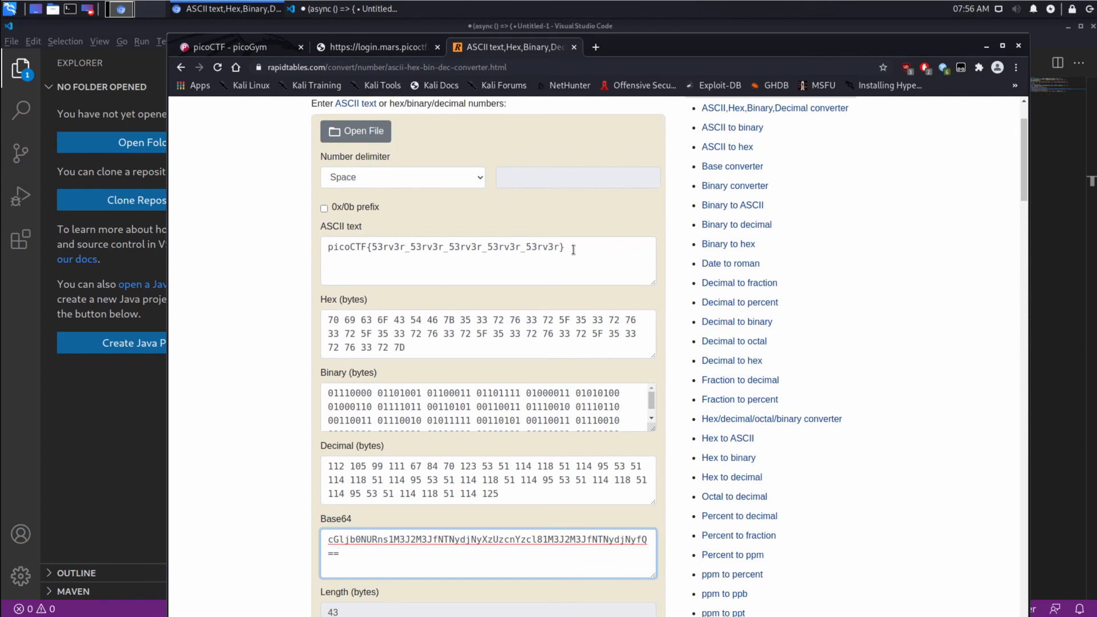
{"action": "triple_click", "coordinate": [444, 247]}
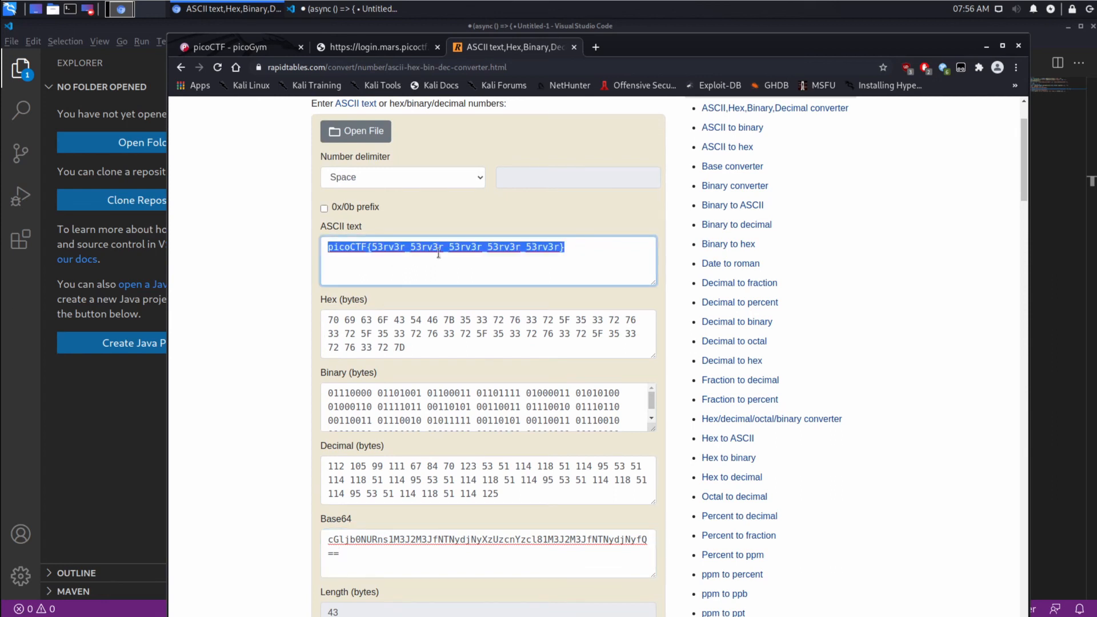
{"action": "left_click", "coordinate": [236, 47]}
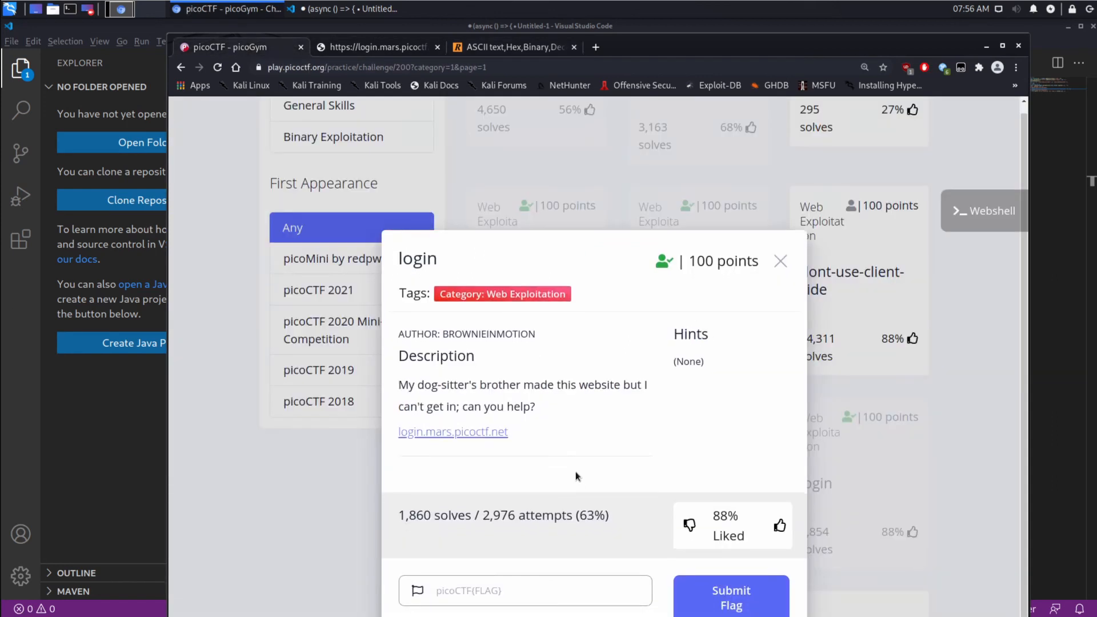
Step: Submit picoCTF{53rv3r_53rv3r_53rv3r_53rv3r_53rv3r} for the login challenge and dismiss the solved notification
{"action": "type", "text": "picoCTF(53rv3r_53rv3r_53rv3r_53rv3r_53rv3r"}
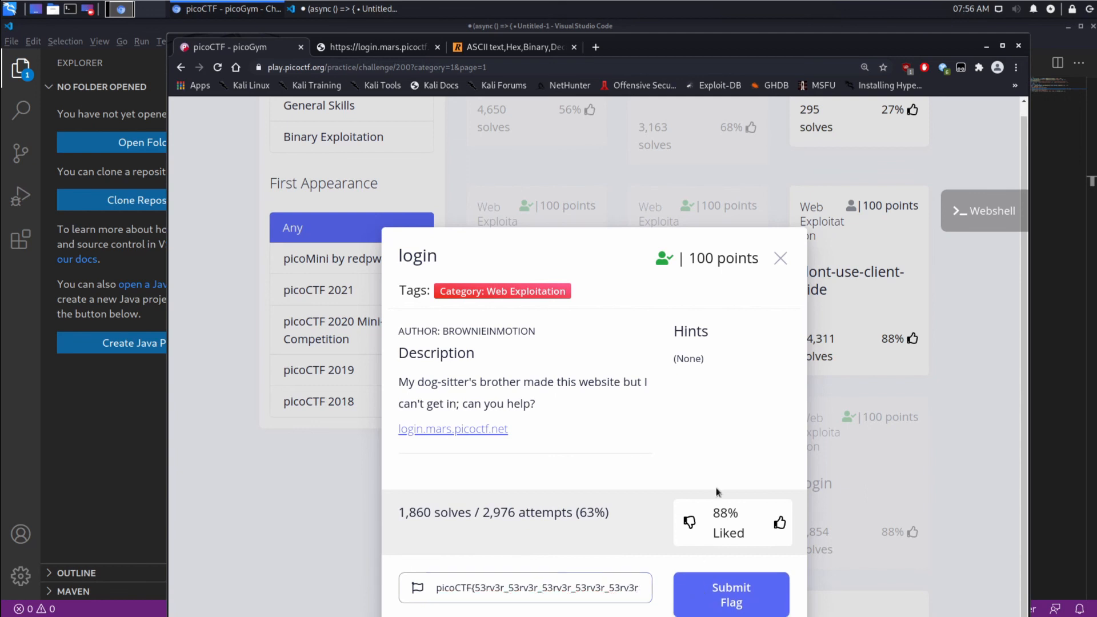
{"action": "left_click", "coordinate": [731, 595]}
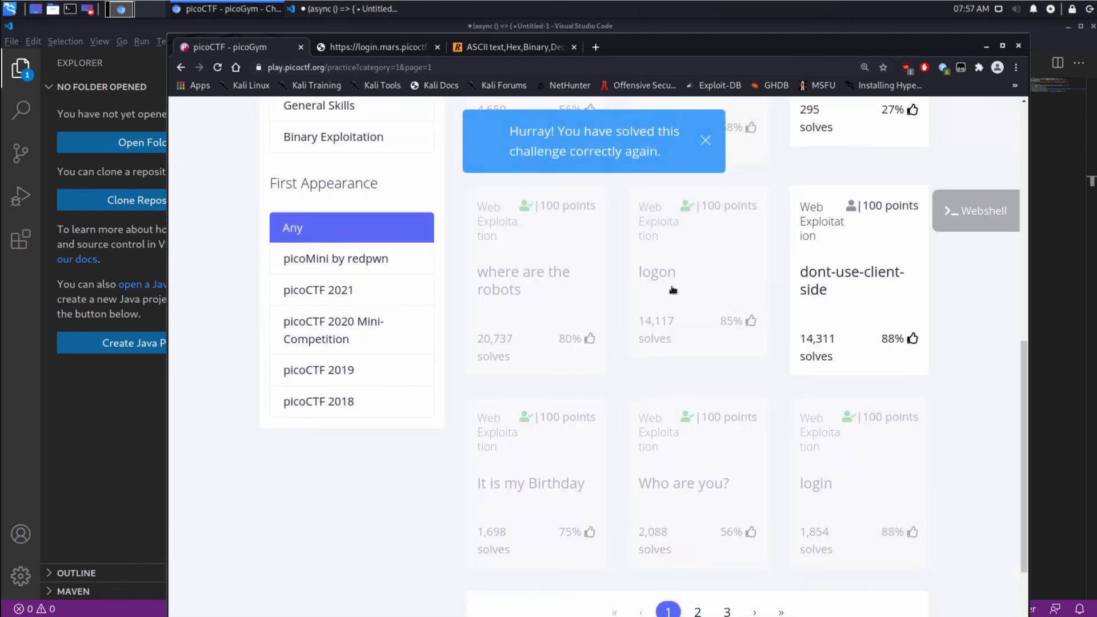
{"action": "left_click", "coordinate": [706, 140]}
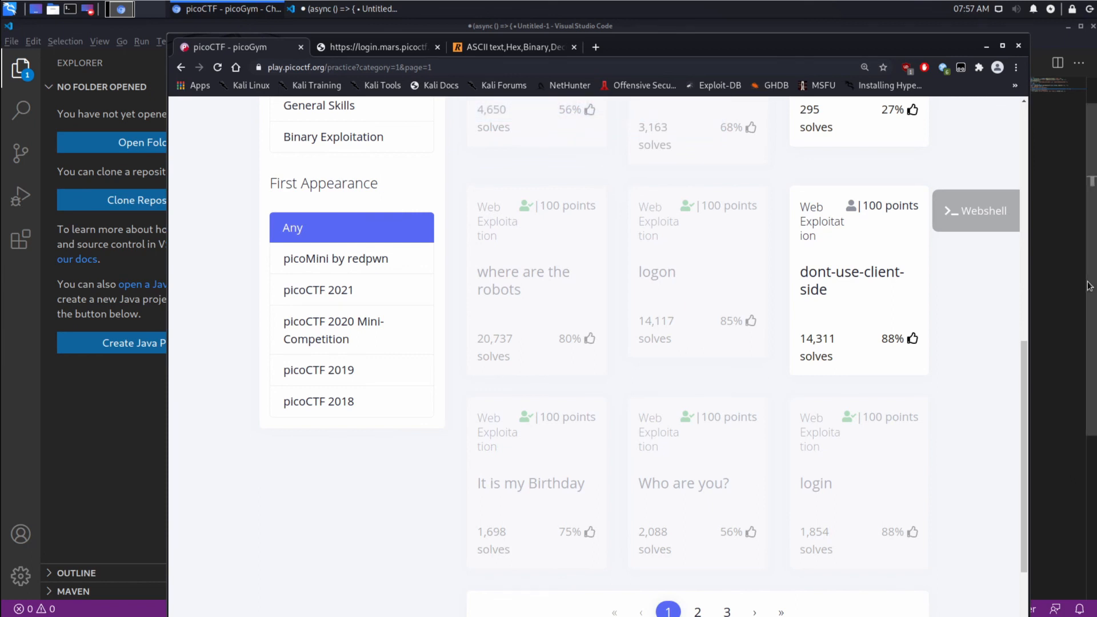